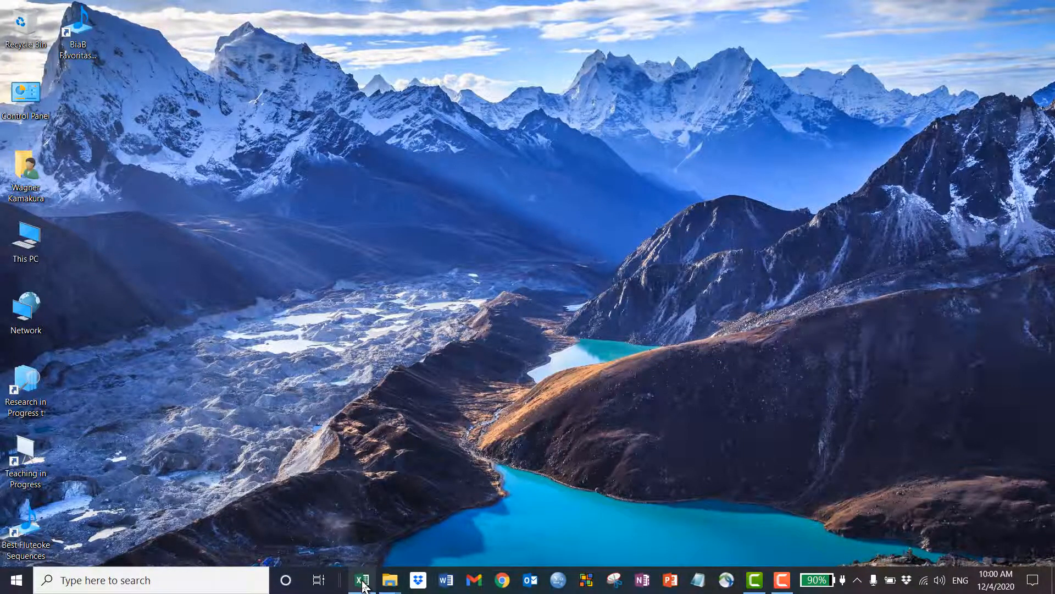
Step: Launch Excel and review enabled add-ins, reading the Analysis ToolPak - VBA description
{"action": "left_click", "coordinate": [362, 579]}
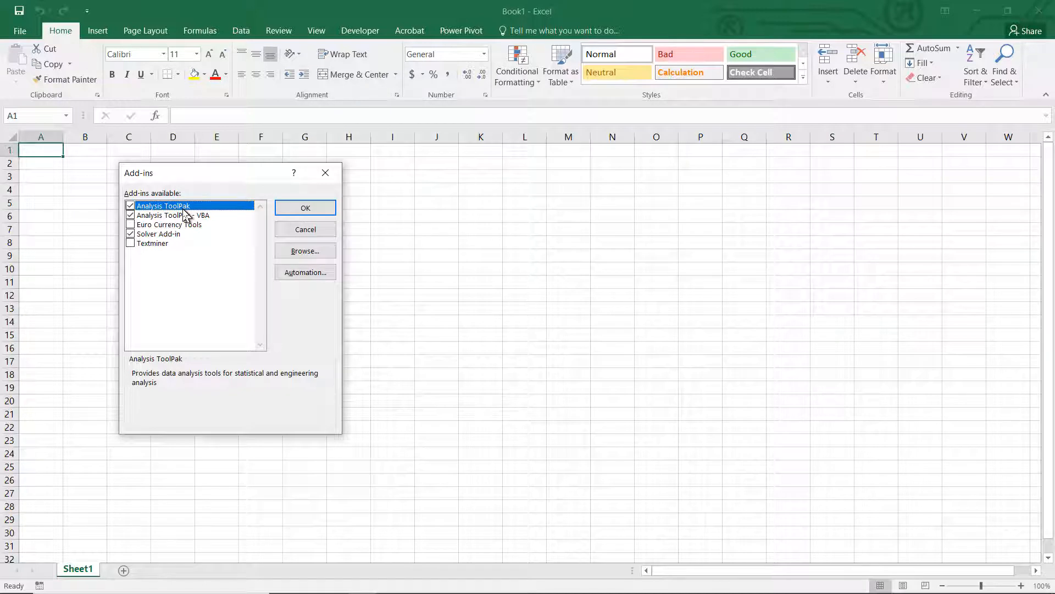
{"action": "left_click", "coordinate": [173, 215]}
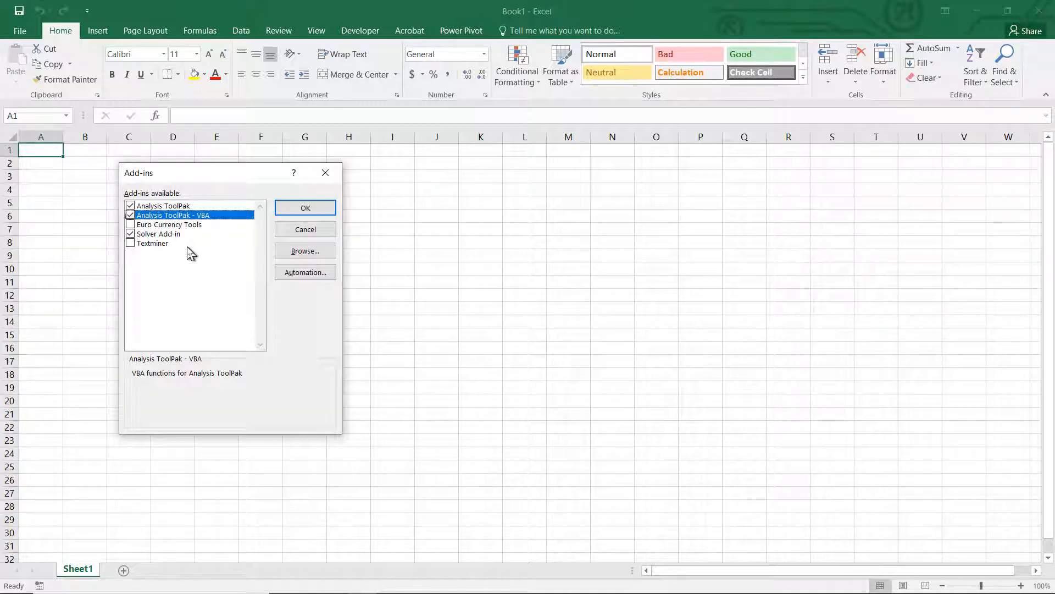
{"action": "mouse_move", "coordinate": [216, 240]}
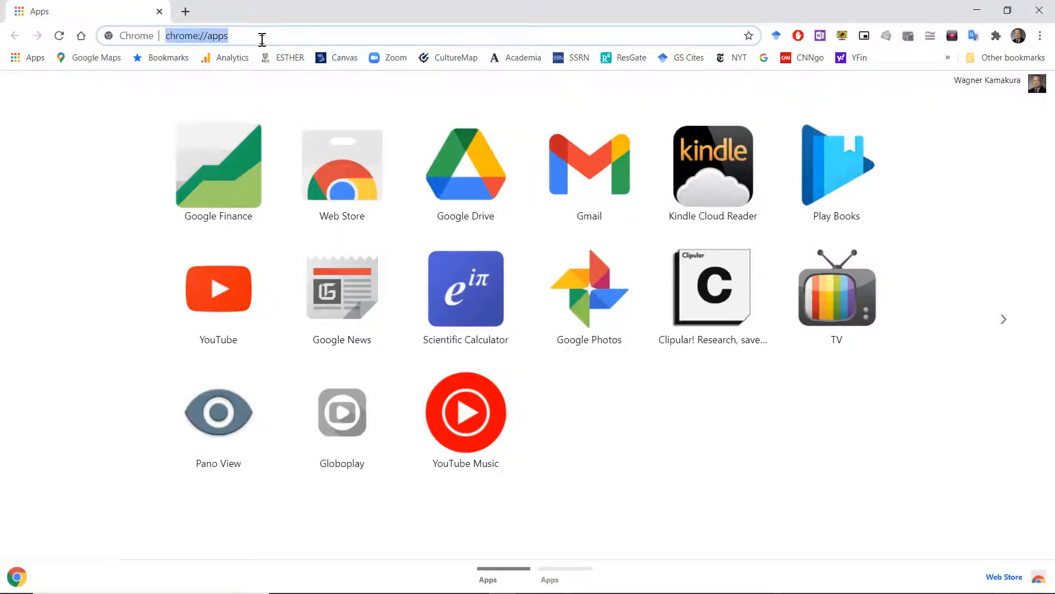
Step: Search Google for 'kamakura analytic tools for excel' and open the KATE home page
{"action": "type", "text": "kamakura analytic tools for excel"}
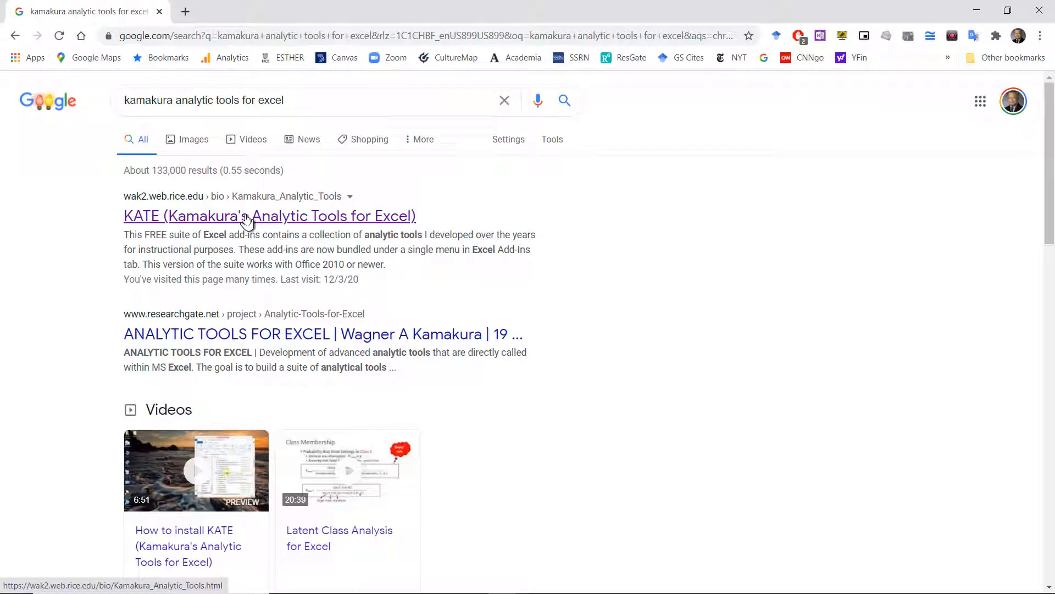
{"action": "left_click", "coordinate": [269, 215]}
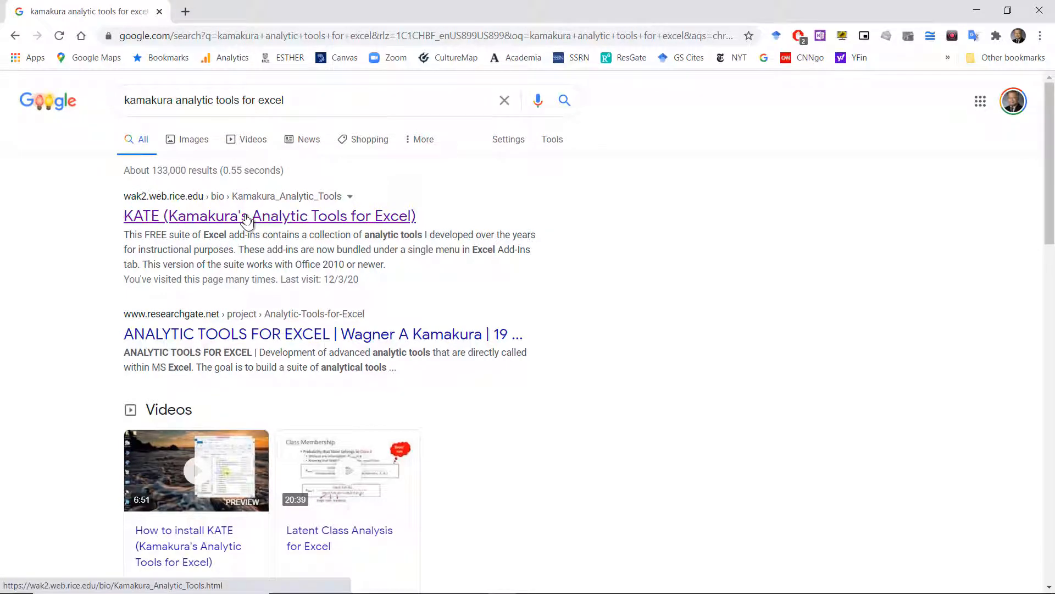
{"action": "left_click", "coordinate": [269, 216]}
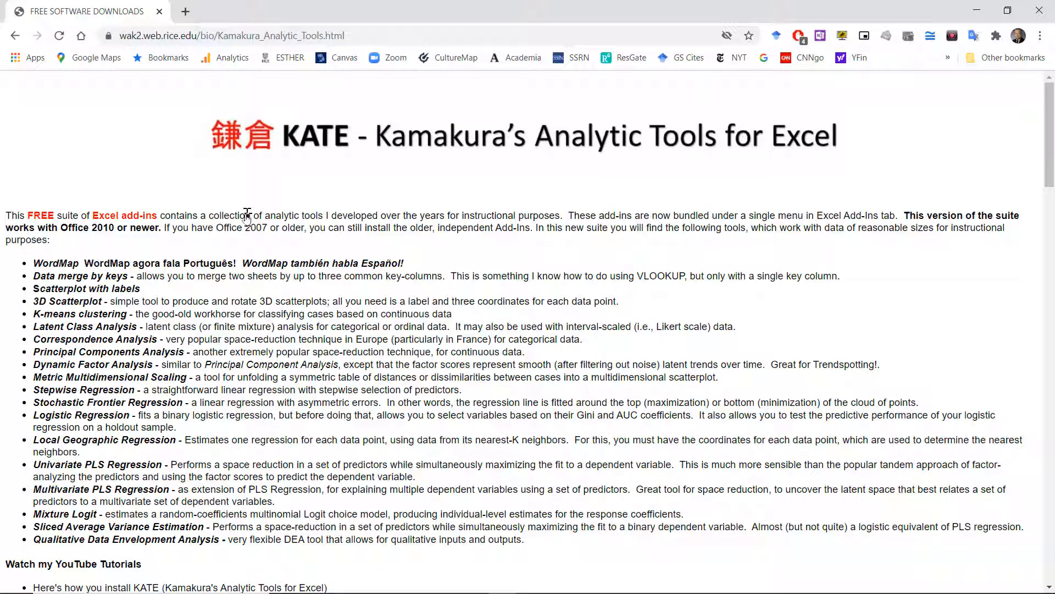
Step: Download the KATE installation zip archive from the page's install steps
{"action": "scroll", "scroll_direction": "down", "scroll_amount": 3}
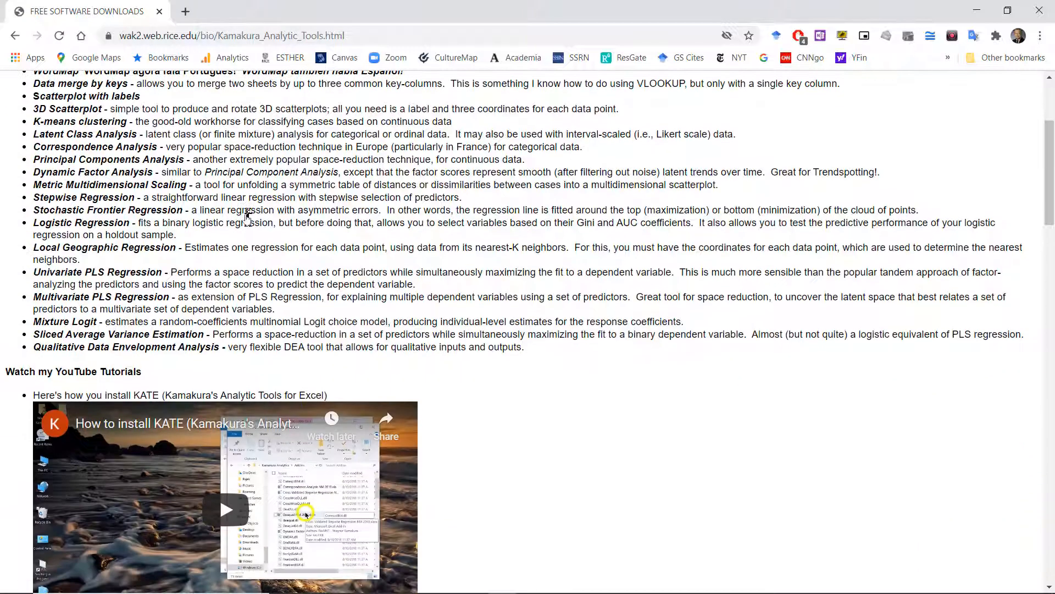
{"action": "scroll", "scroll_direction": "down", "scroll_amount": 3}
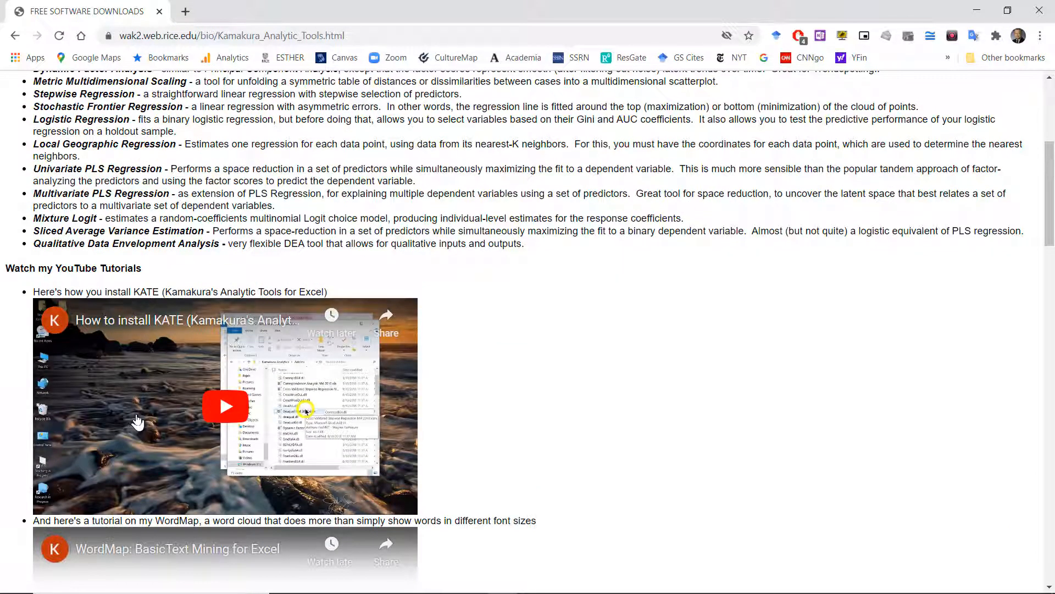
{"action": "scroll", "scroll_direction": "down", "scroll_amount": 3}
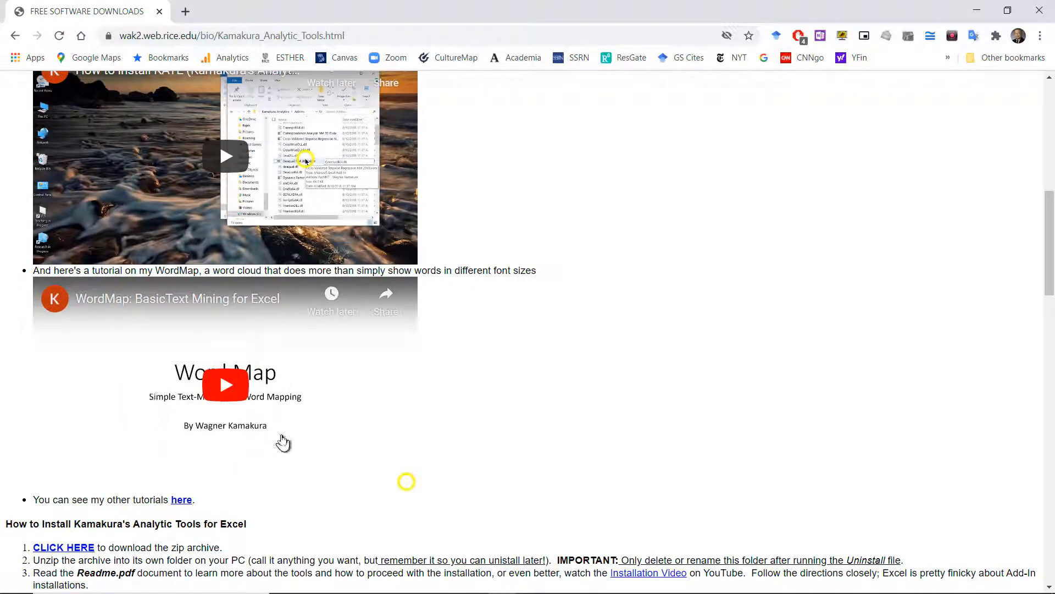
{"action": "scroll", "scroll_direction": "down", "scroll_amount": 3}
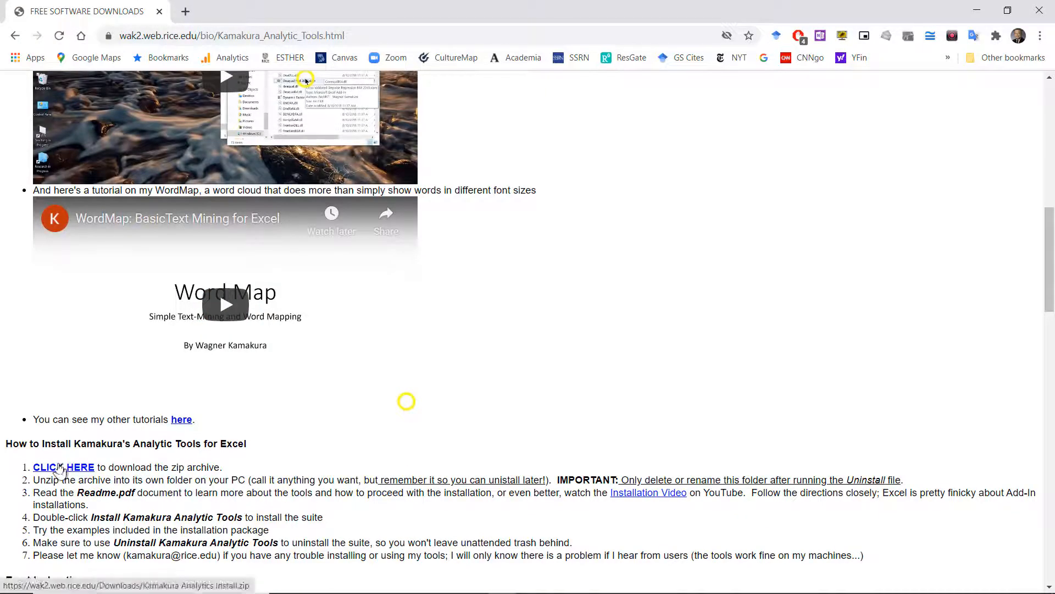
{"action": "left_click", "coordinate": [63, 467]}
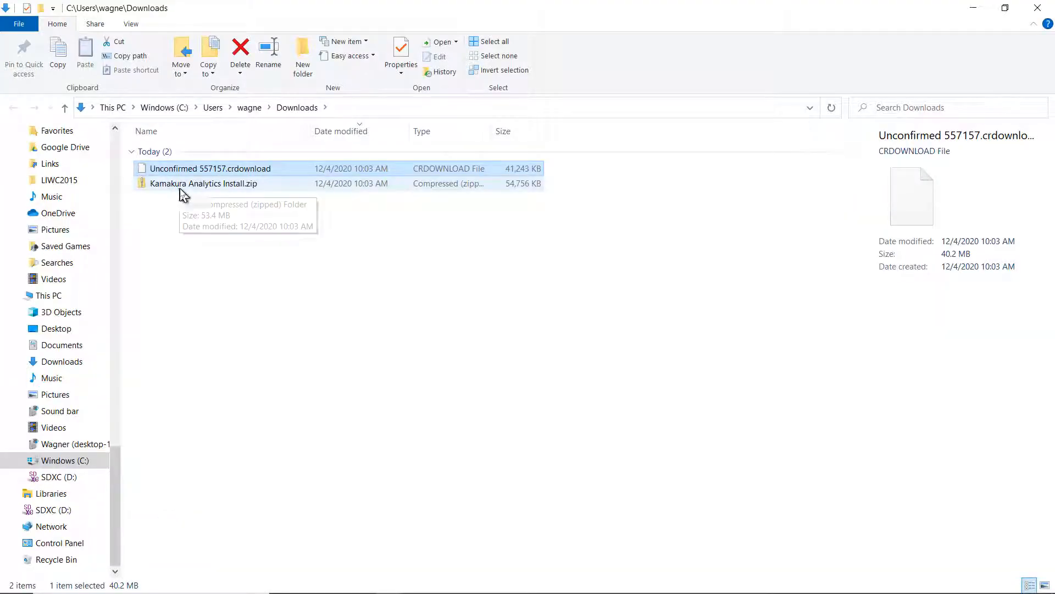
{"action": "mouse_move", "coordinate": [200, 191]}
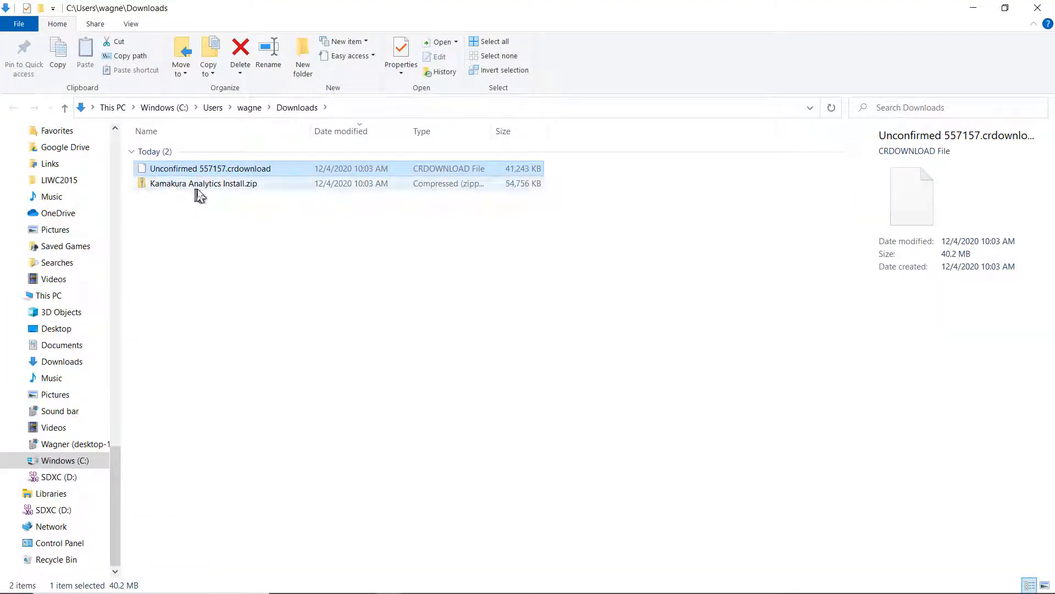
{"action": "mouse_move", "coordinate": [255, 198]}
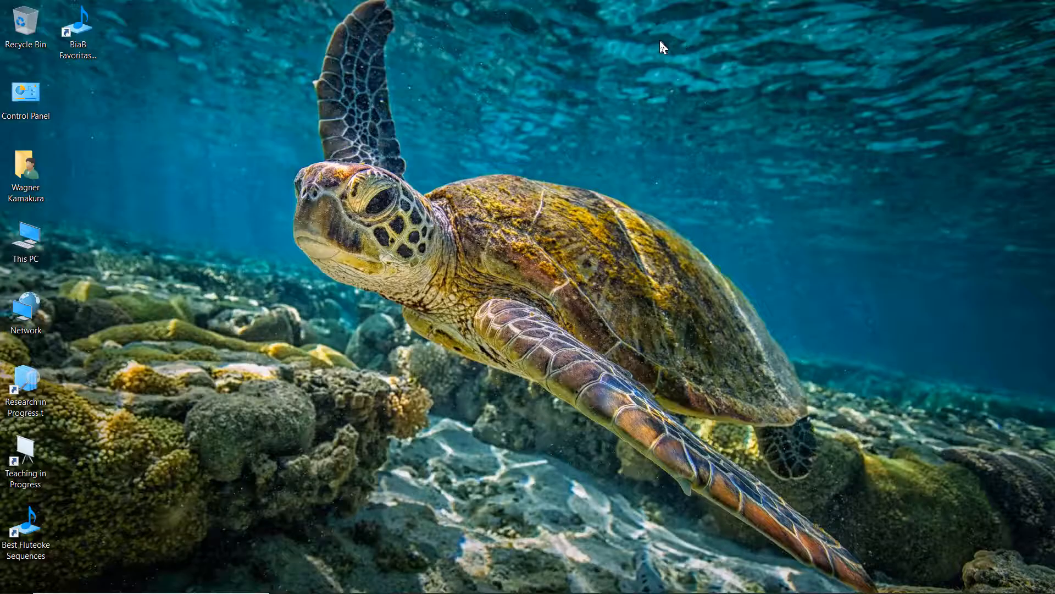
{"action": "mouse_move", "coordinate": [183, 224]}
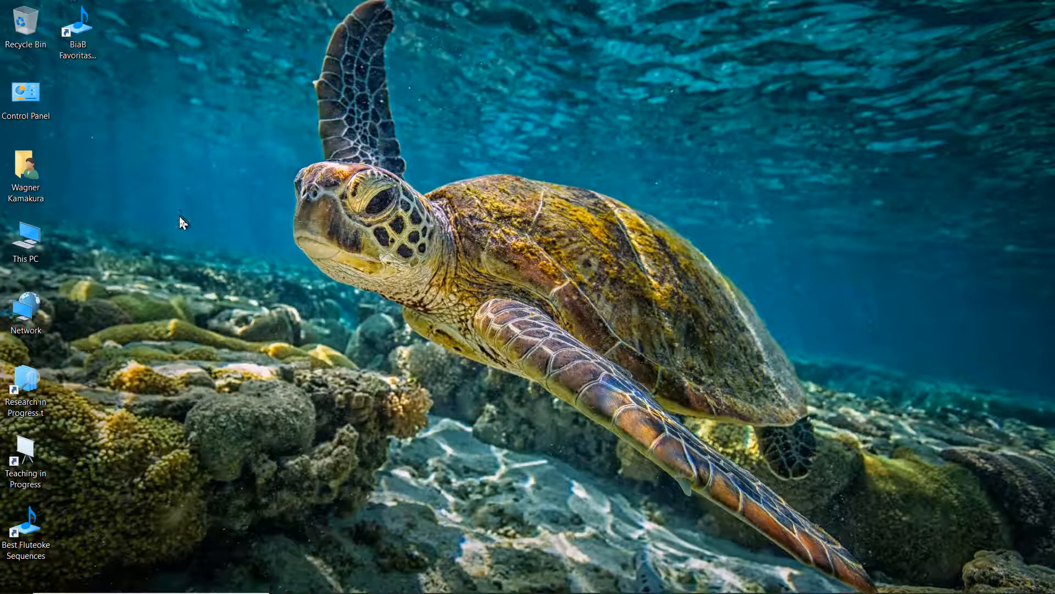
Step: Open Kamakura Analytics Install.zip from Downloads and select all of its contents
{"action": "double_click", "coordinate": [25, 166]}
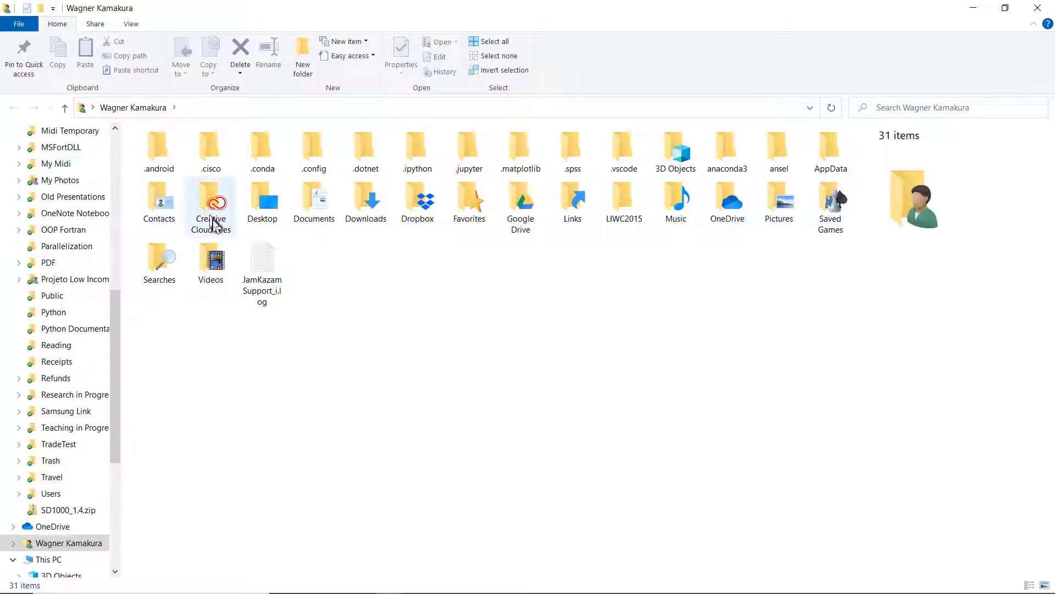
{"action": "double_click", "coordinate": [365, 202]}
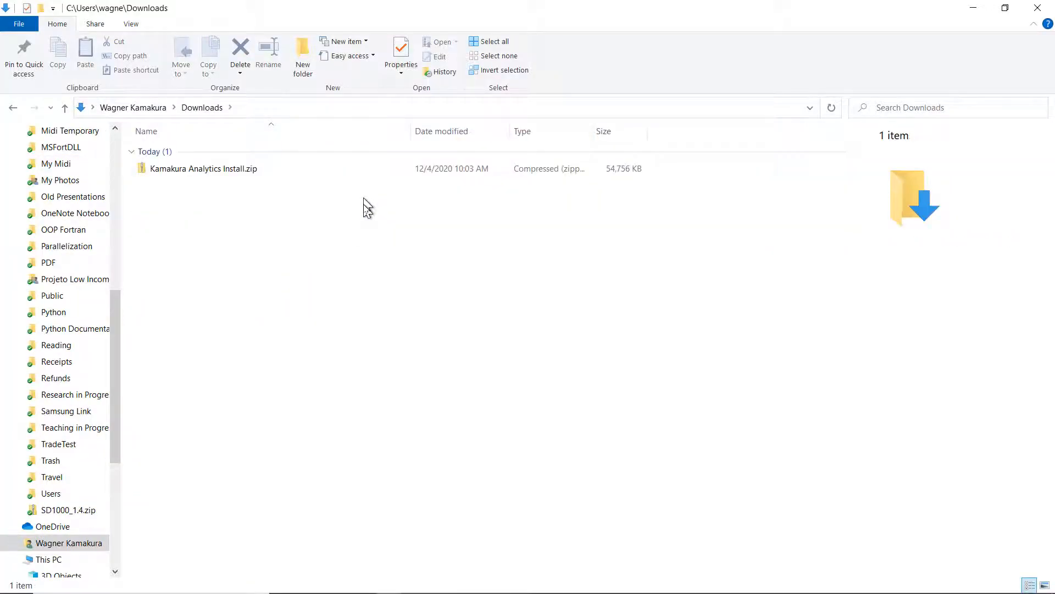
{"action": "double_click", "coordinate": [203, 168]}
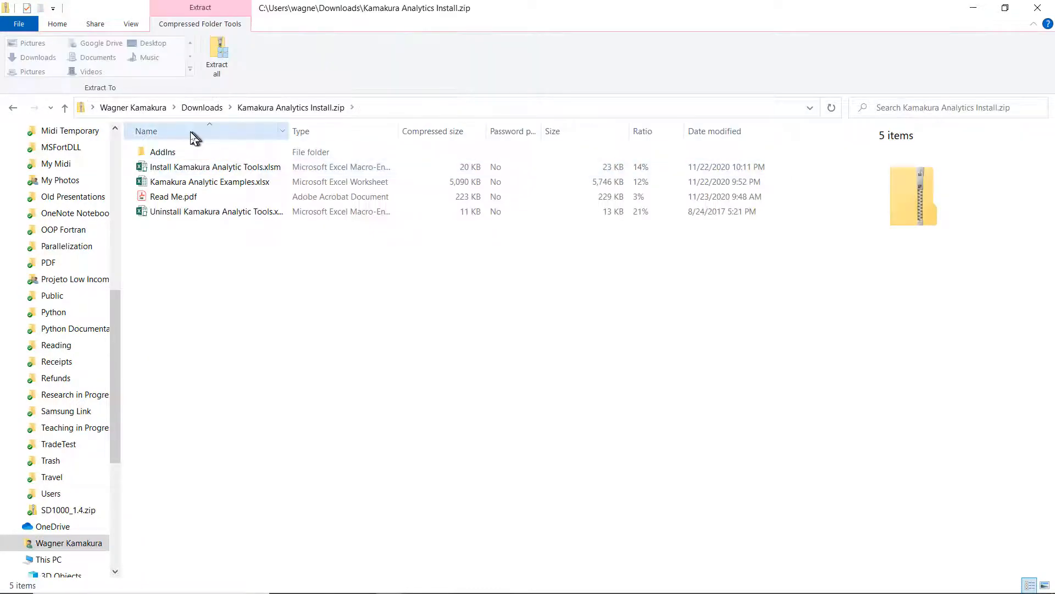
{"action": "left_click", "coordinate": [162, 152]}
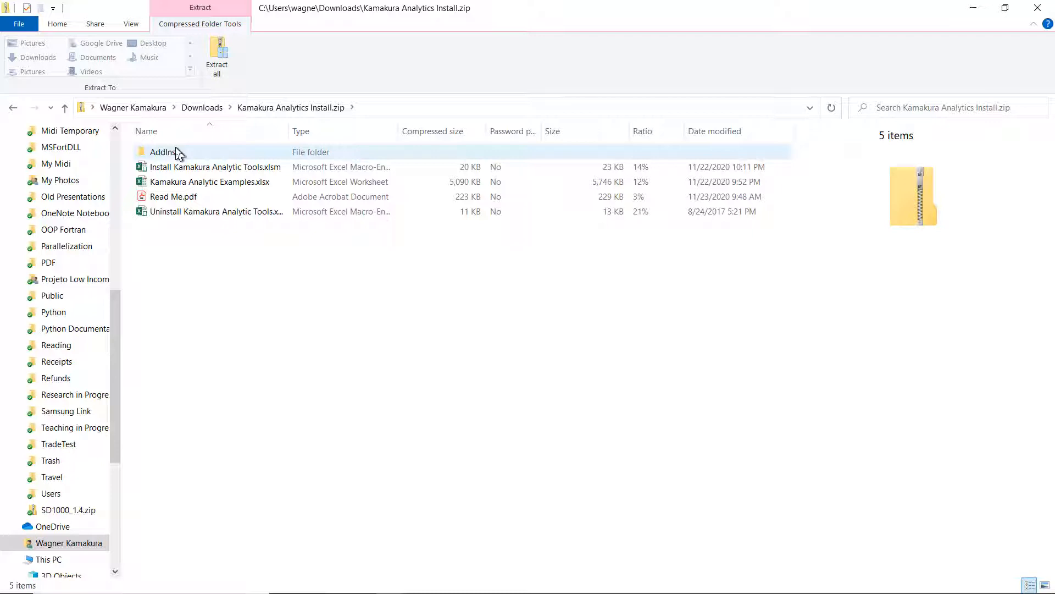
{"action": "key", "text": "ctrl+a"}
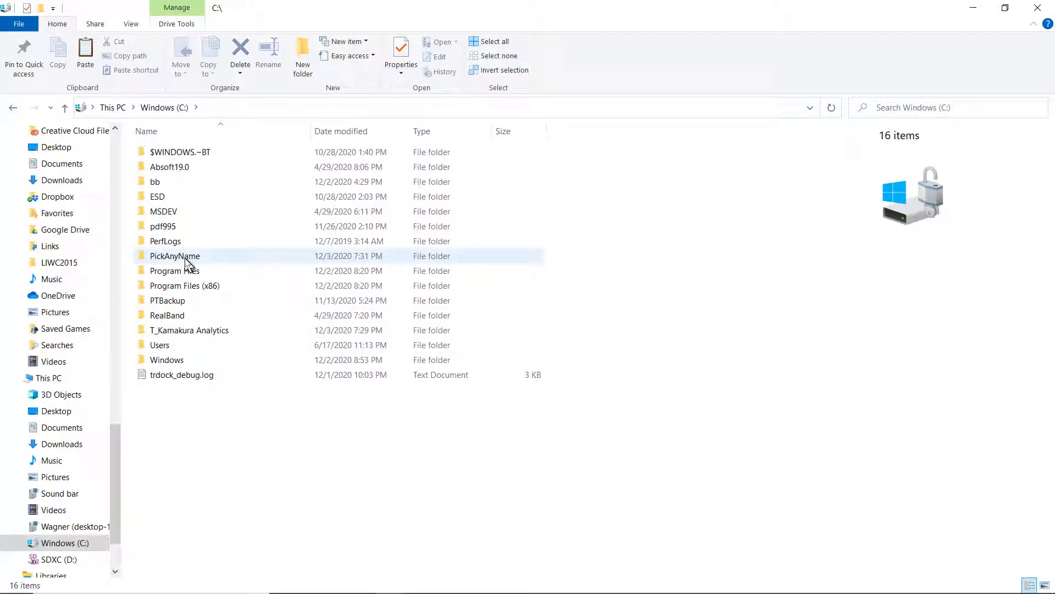
Step: Paste the KATE files into C:\PickAnyName and inspect the examples and install workbook details
{"action": "double_click", "coordinate": [174, 256]}
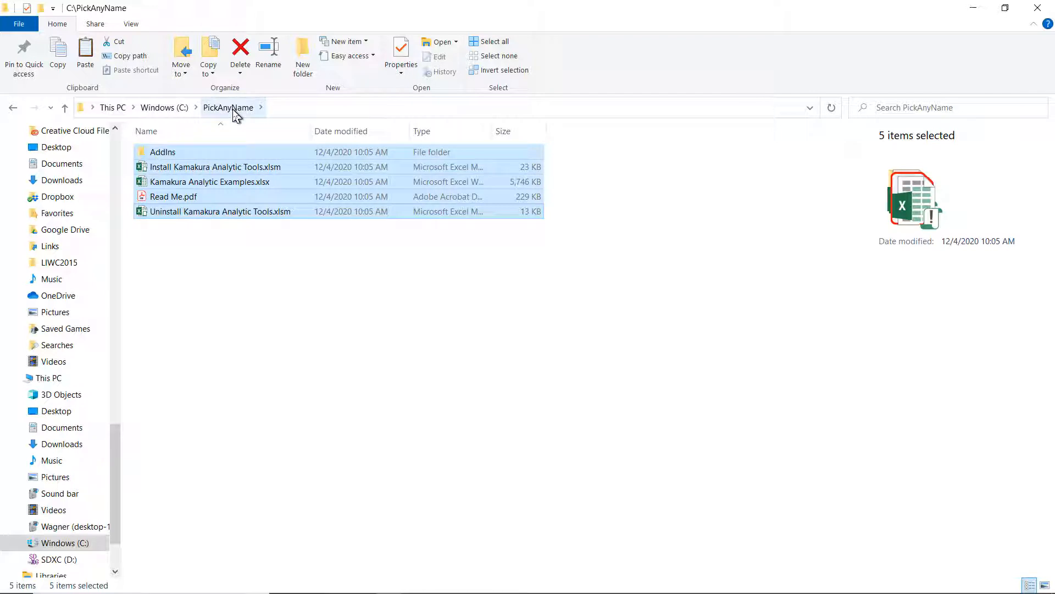
{"action": "left_click", "coordinate": [212, 255]}
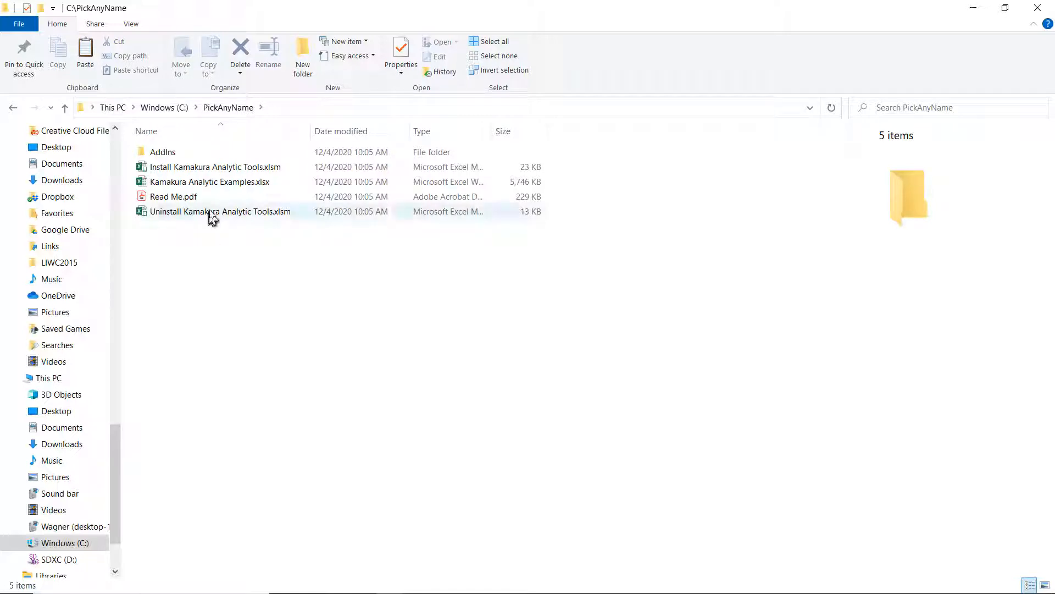
{"action": "left_click", "coordinate": [209, 182]}
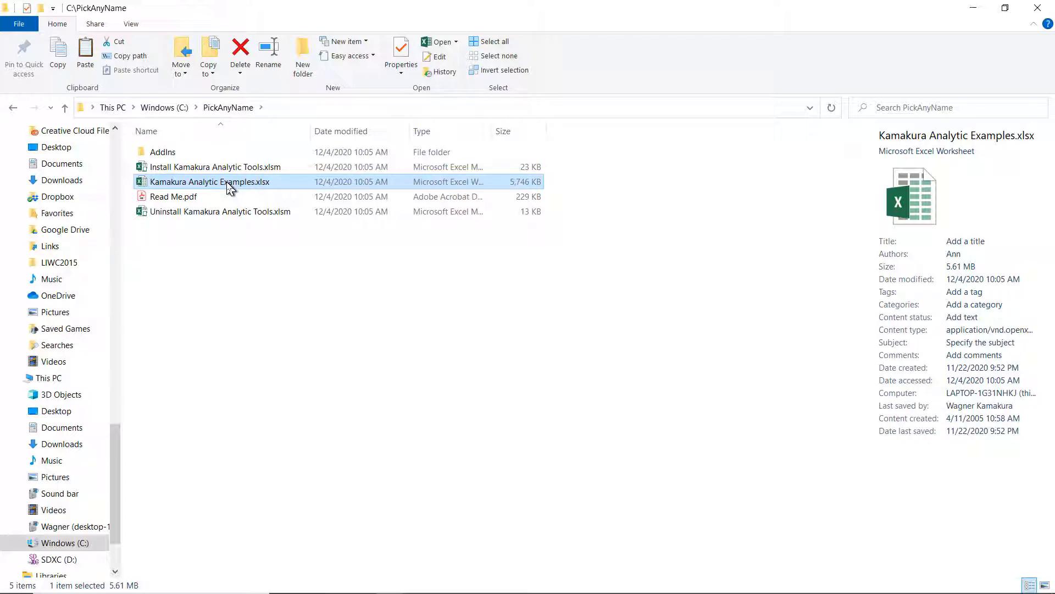
{"action": "left_click", "coordinate": [215, 166]}
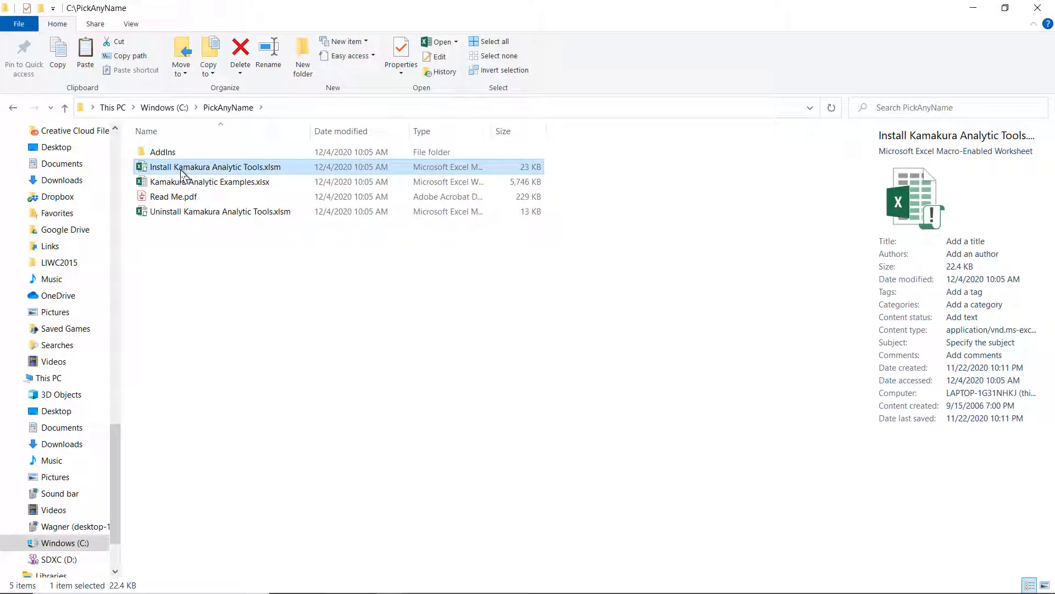
{"action": "left_click", "coordinate": [220, 211]}
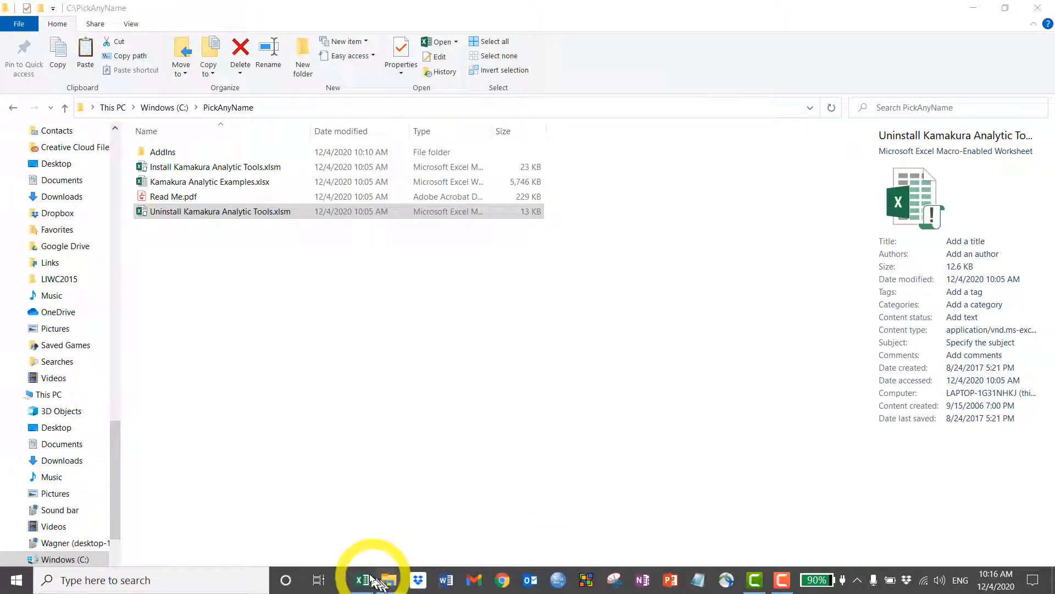
Step: Return to Excel and open Trust Center Settings from File > Options > Trust Center
{"action": "left_click", "coordinate": [363, 579]}
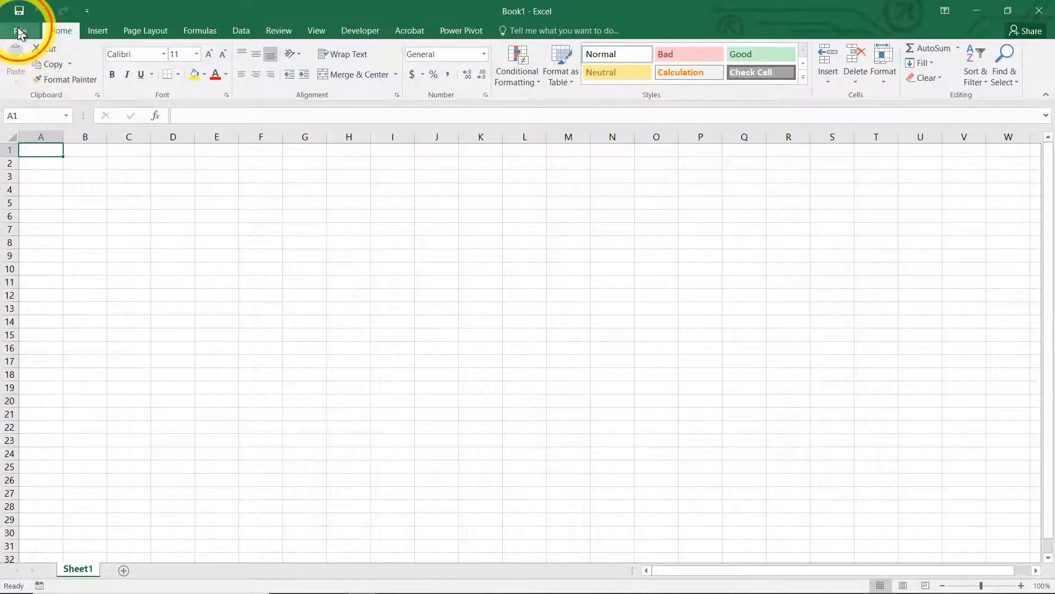
{"action": "left_click", "coordinate": [18, 12]}
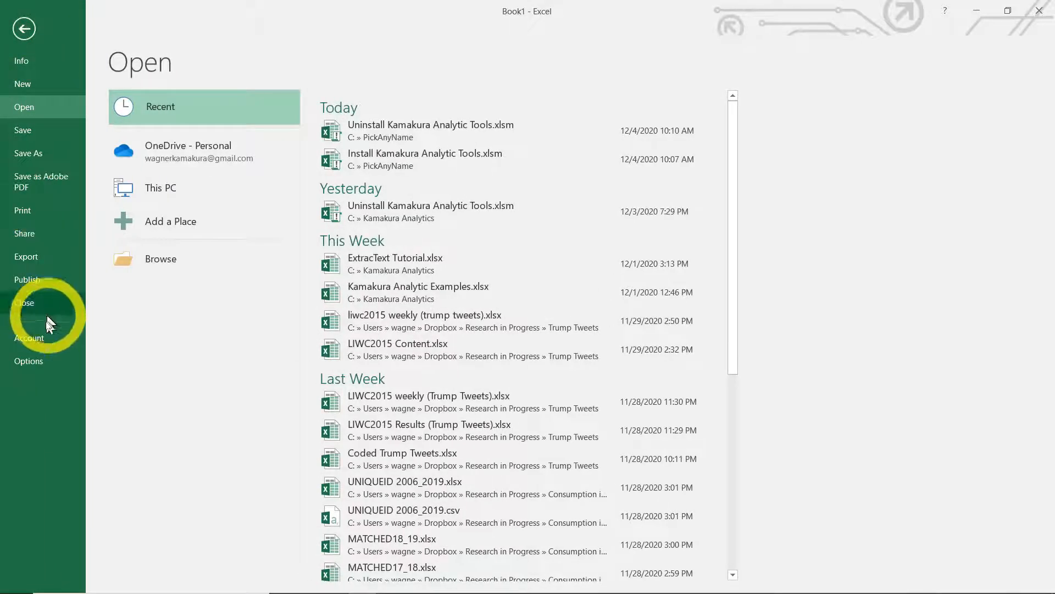
{"action": "left_click", "coordinate": [28, 360]}
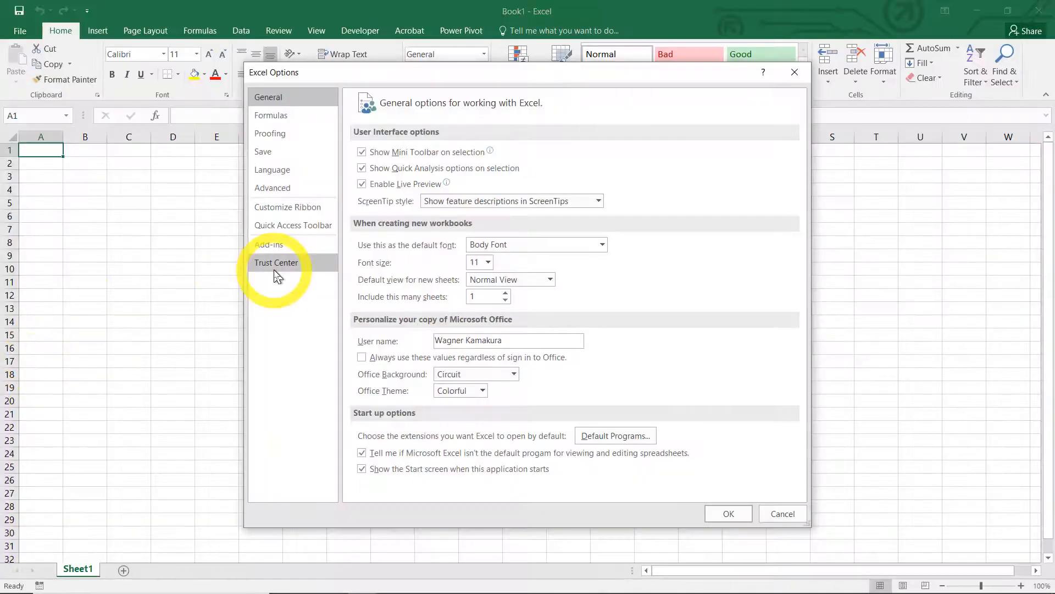
{"action": "left_click", "coordinate": [276, 262]}
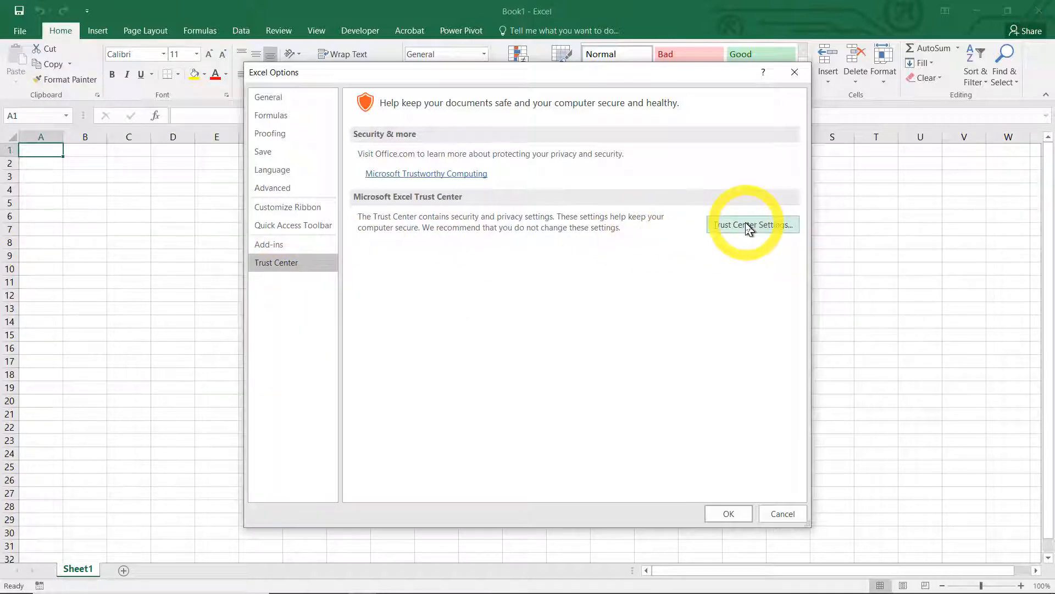
{"action": "left_click", "coordinate": [752, 225]}
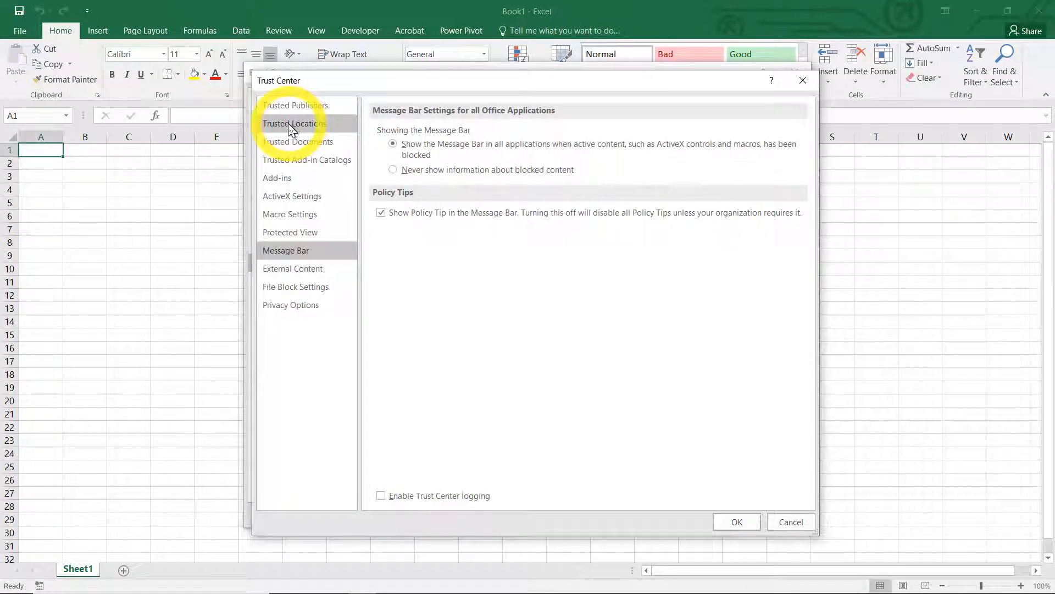
Step: Add C:\PickAnyName as a trusted location
{"action": "left_click", "coordinate": [294, 123]}
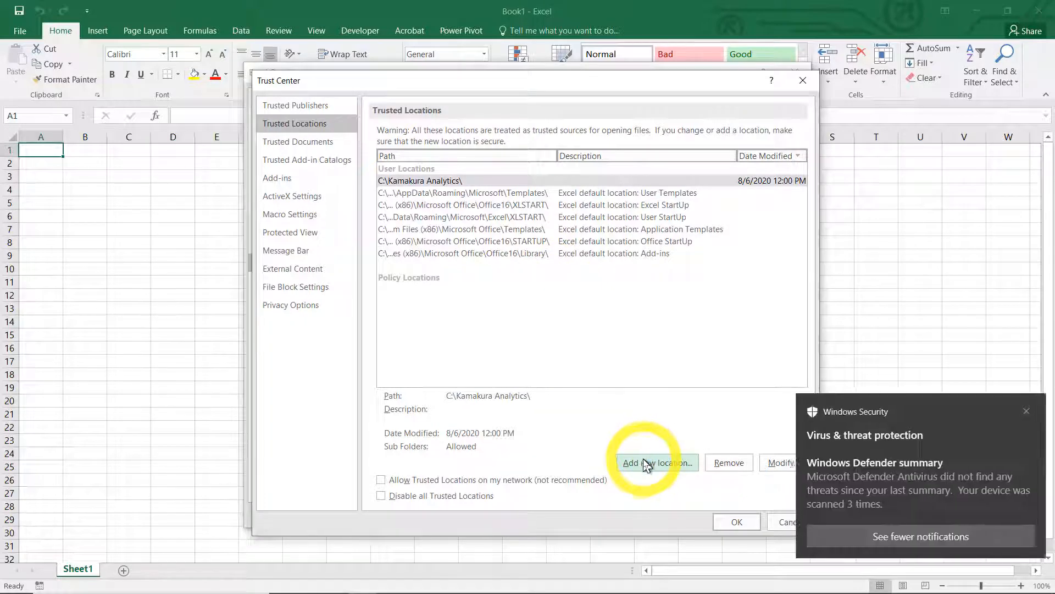
{"action": "left_click", "coordinate": [656, 462]}
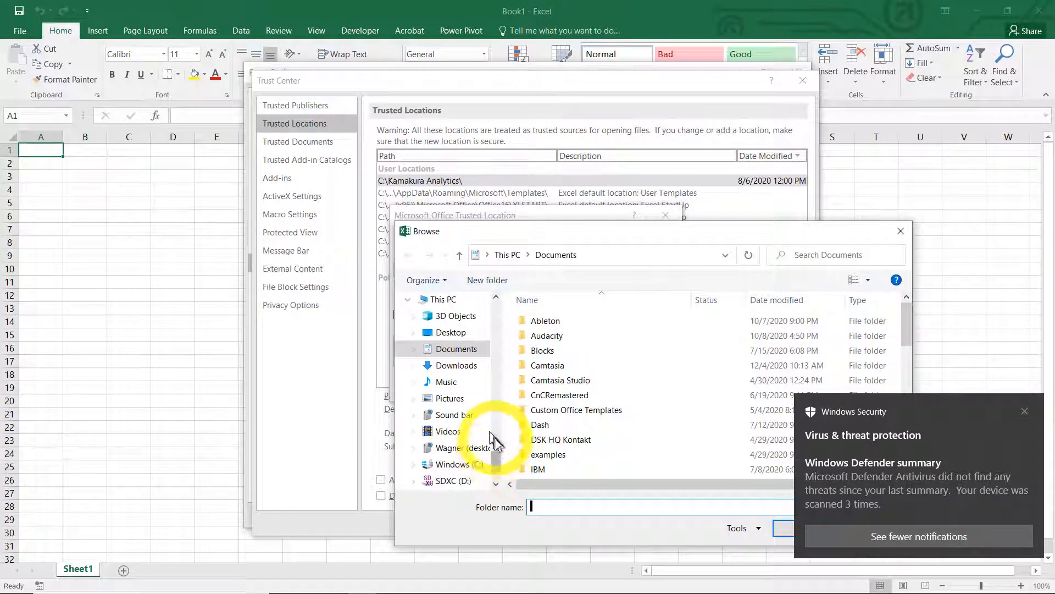
{"action": "left_click", "coordinate": [452, 464]}
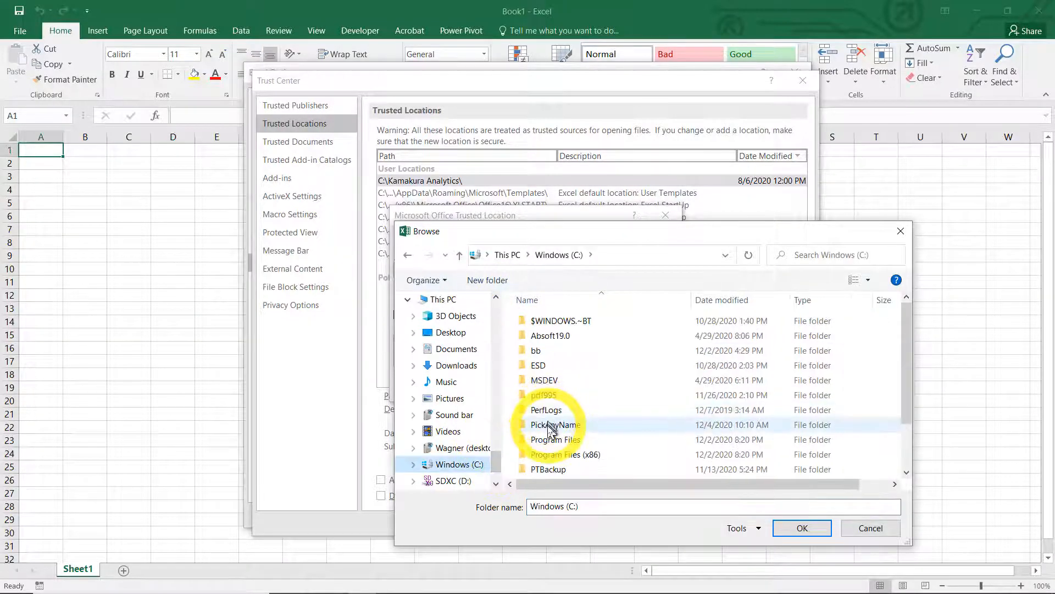
{"action": "left_click", "coordinate": [802, 528]}
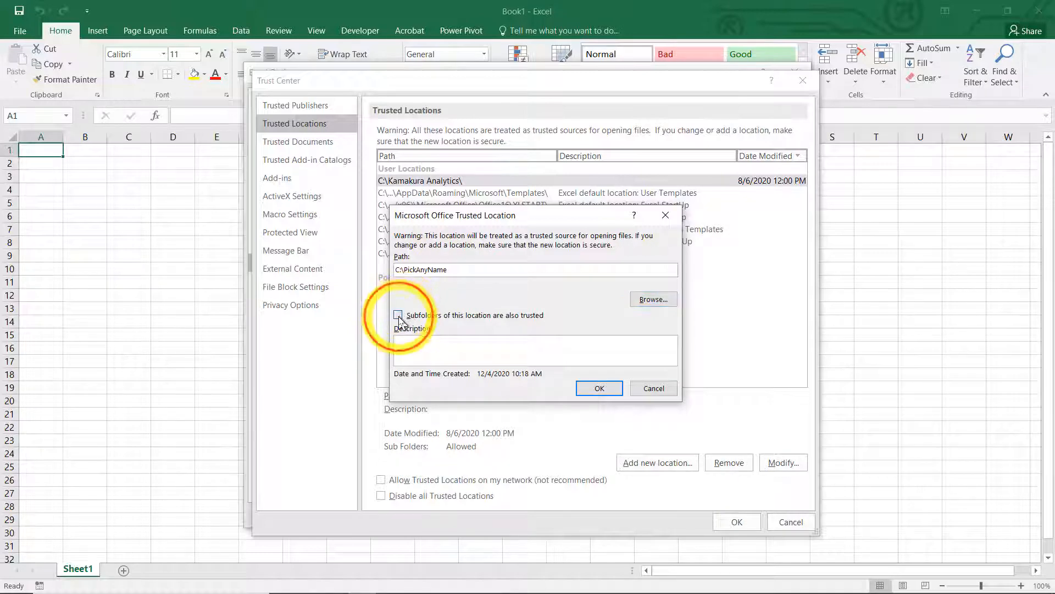
{"action": "left_click", "coordinate": [598, 388]}
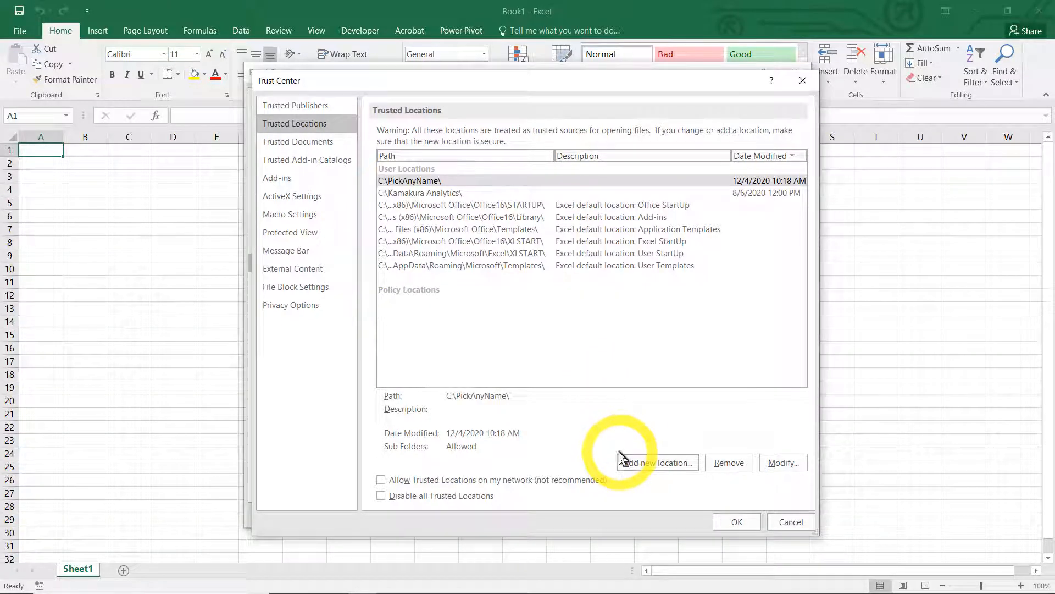
Step: Add C:\PickAnyName\AddIns as a trusted location and close the Trust Center
{"action": "left_click", "coordinate": [657, 462]}
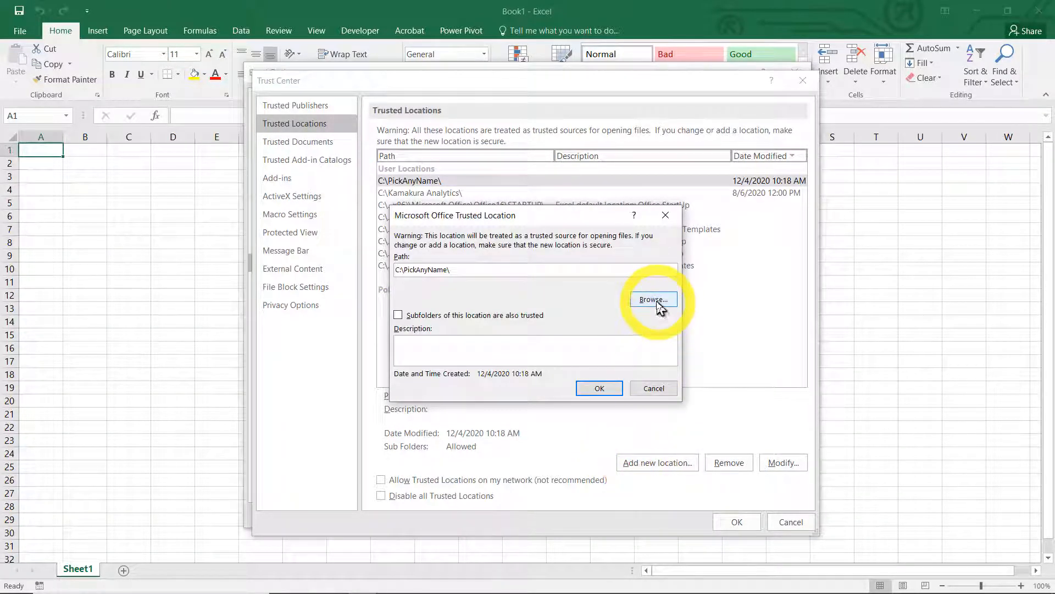
{"action": "left_click", "coordinate": [652, 299]}
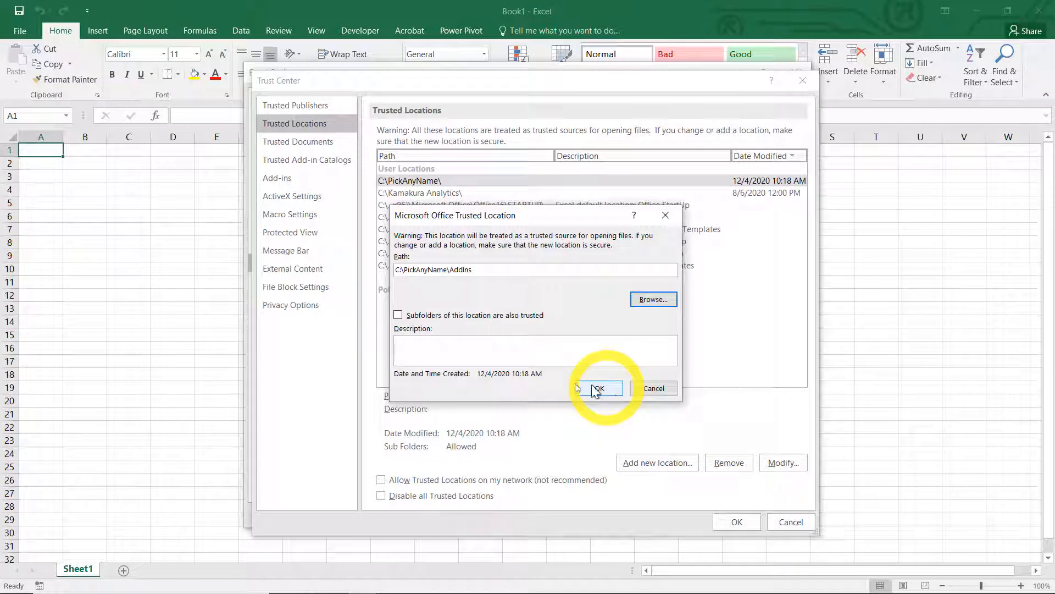
{"action": "left_click", "coordinate": [597, 388]}
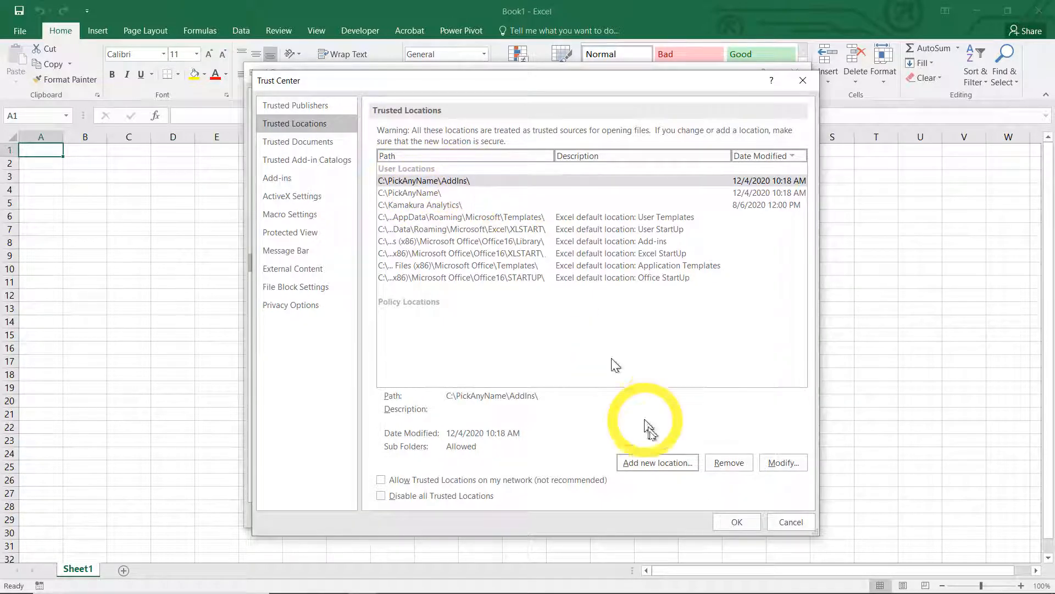
{"action": "left_click", "coordinate": [737, 522]}
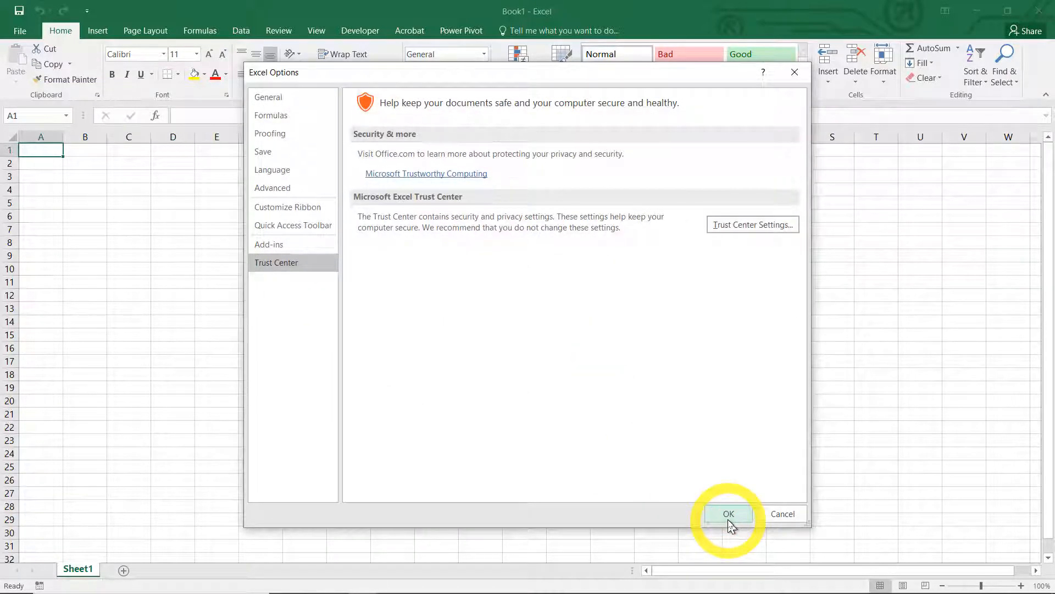
Step: Close Excel Options with OK, keeping the trusted-location changes
{"action": "left_click", "coordinate": [727, 513]}
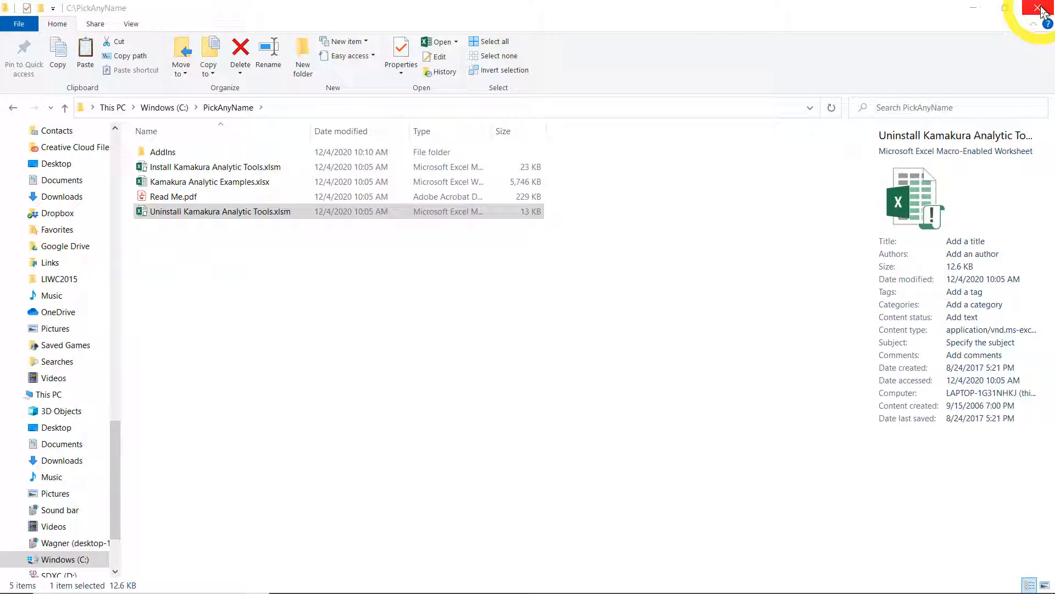
{"action": "mouse_move", "coordinate": [785, 168]}
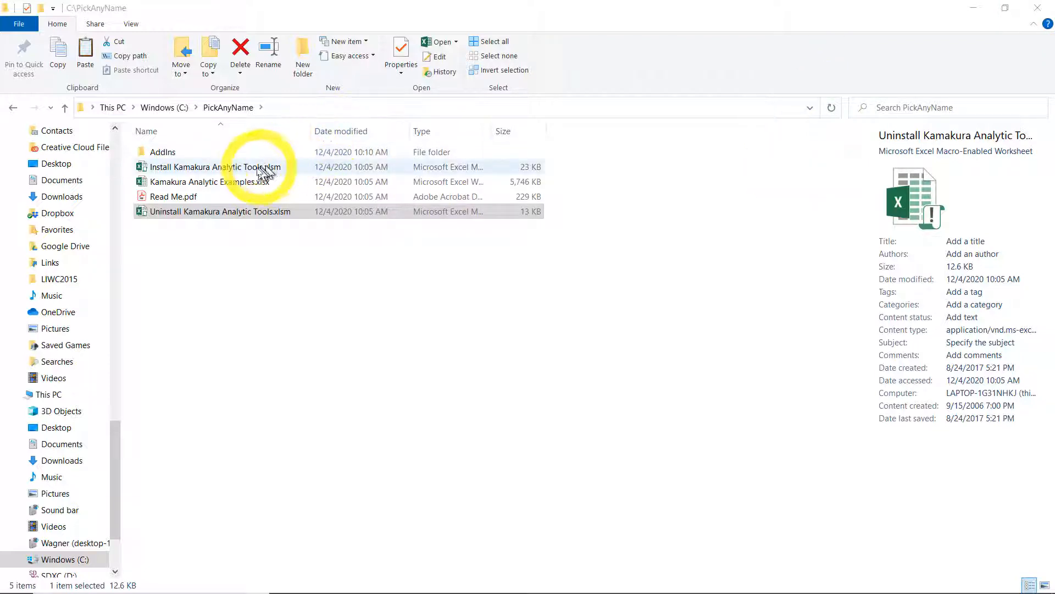
Step: Select and open Install Kamakura Analytic Tools.xlsm from C:\PickAnyName
{"action": "left_click", "coordinate": [214, 166]}
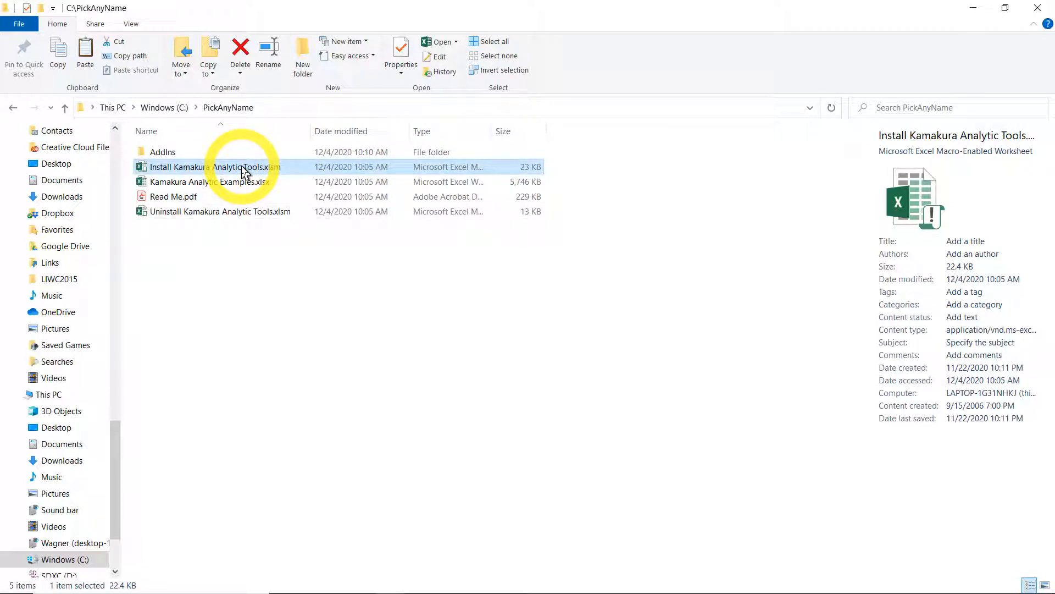
{"action": "double_click", "coordinate": [214, 166]}
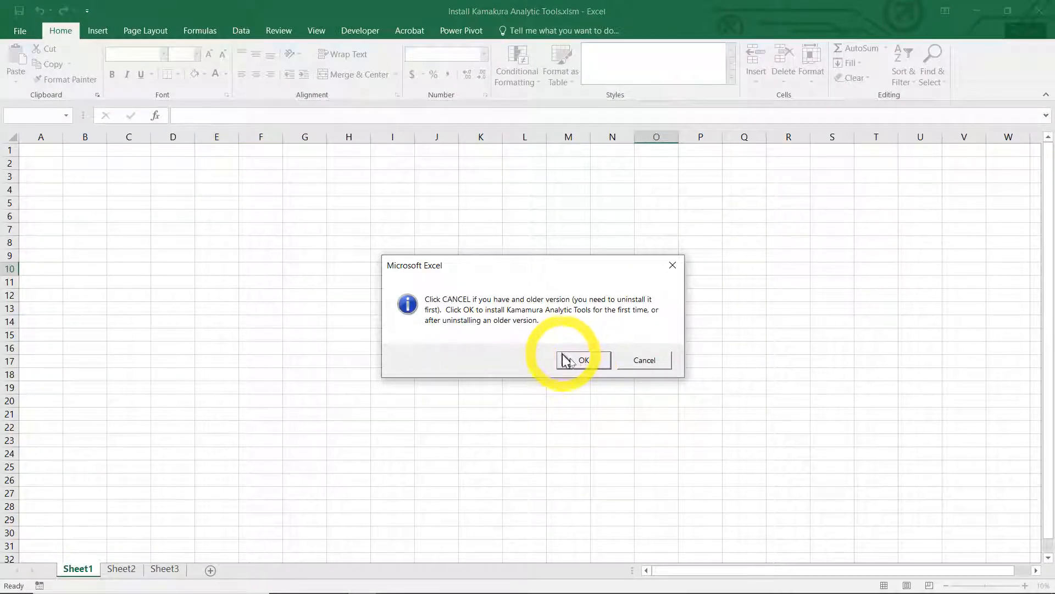
Step: Install selected tools, including Scatterplot with Lables and Partial Least Squares Regression
{"action": "left_click", "coordinate": [579, 360]}
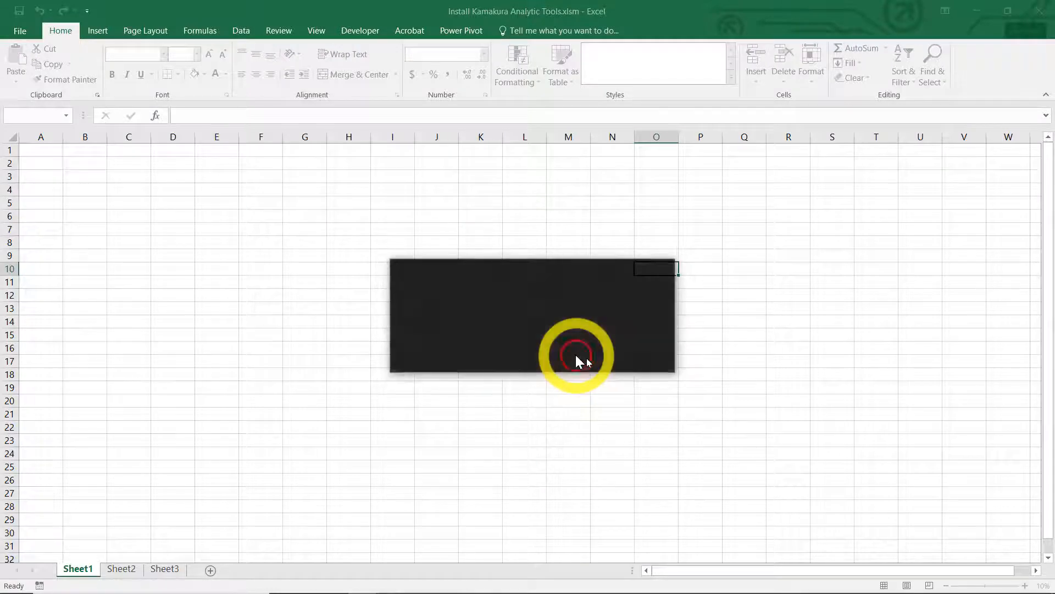
{"action": "left_click", "coordinate": [575, 356]}
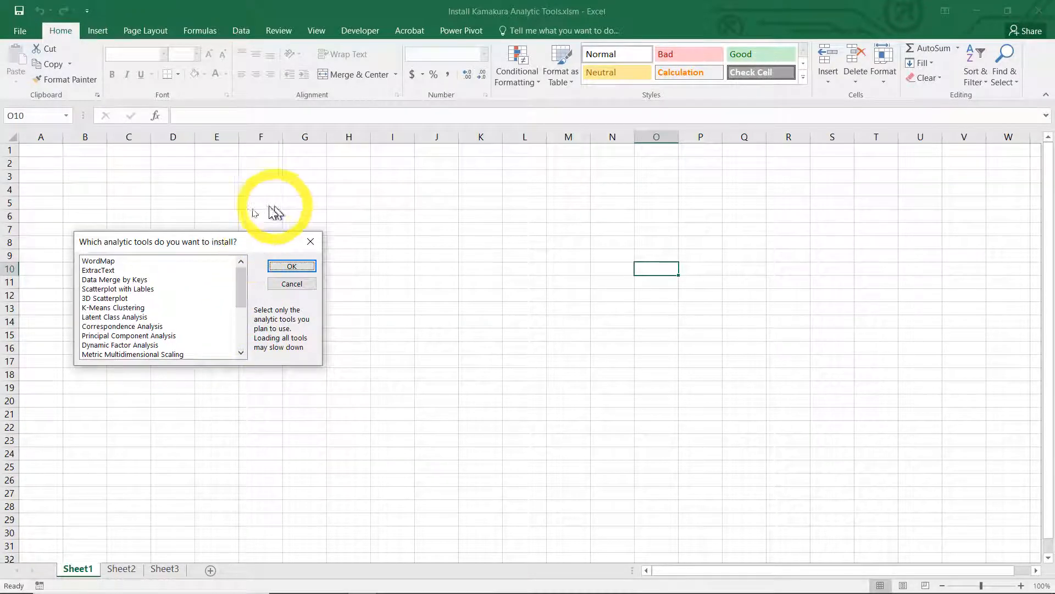
{"action": "left_click", "coordinate": [98, 265]}
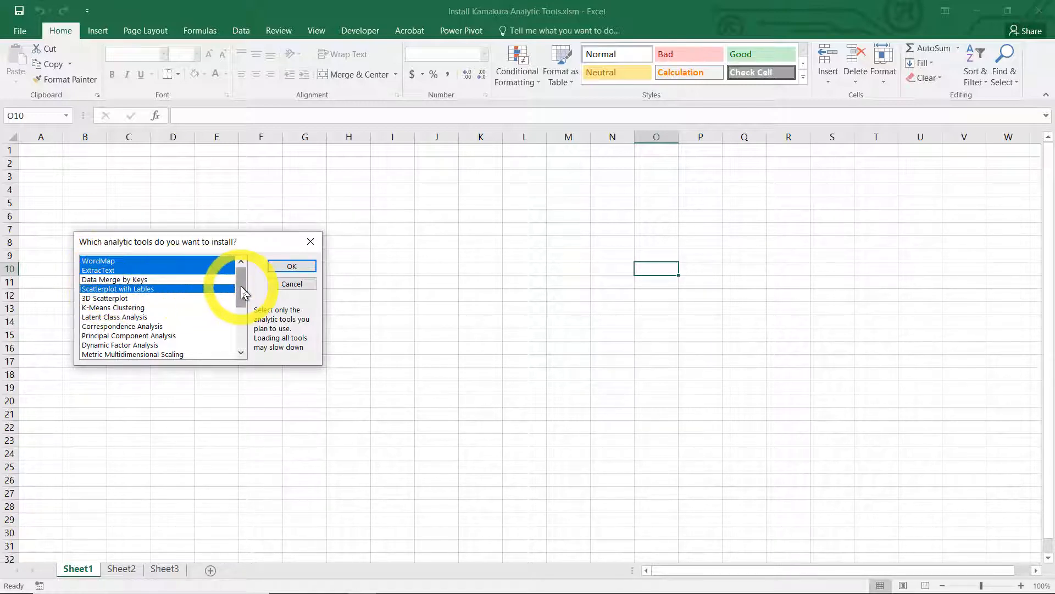
{"action": "scroll", "scroll_direction": "down", "scroll_amount": 3}
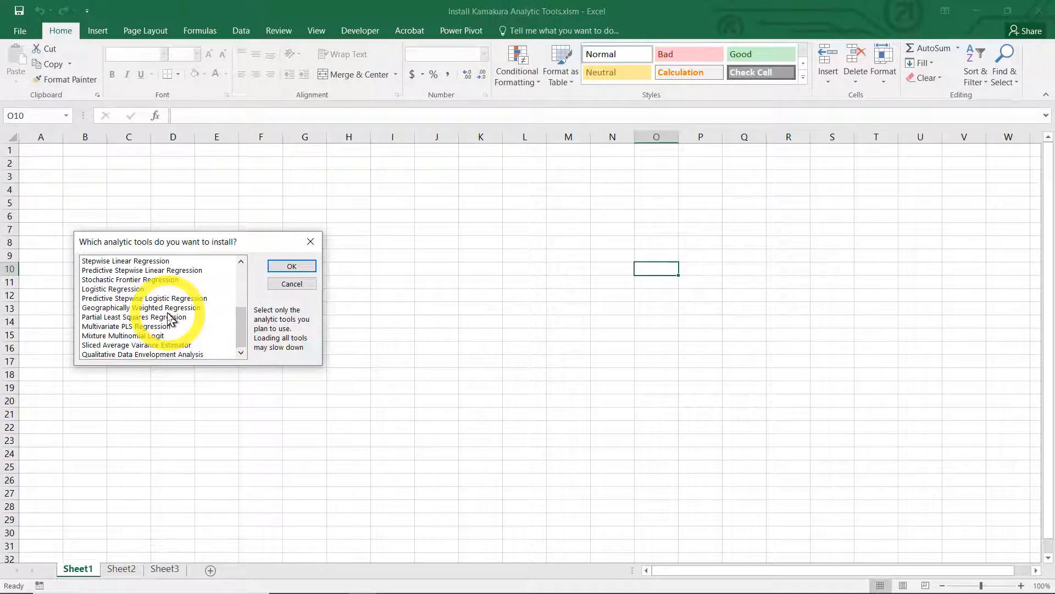
{"action": "left_click", "coordinate": [132, 317]}
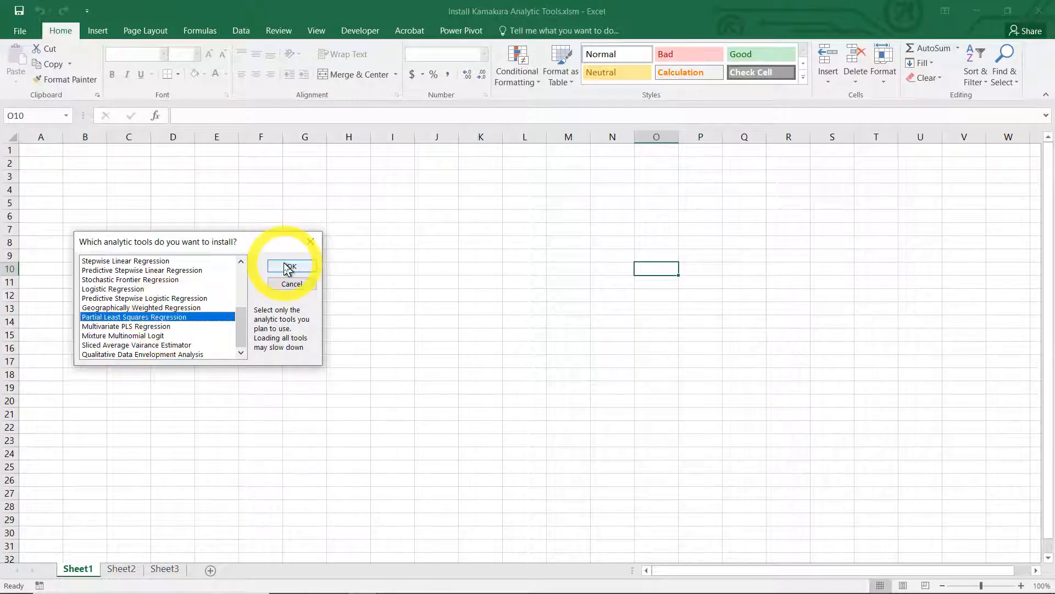
{"action": "left_click", "coordinate": [290, 267]}
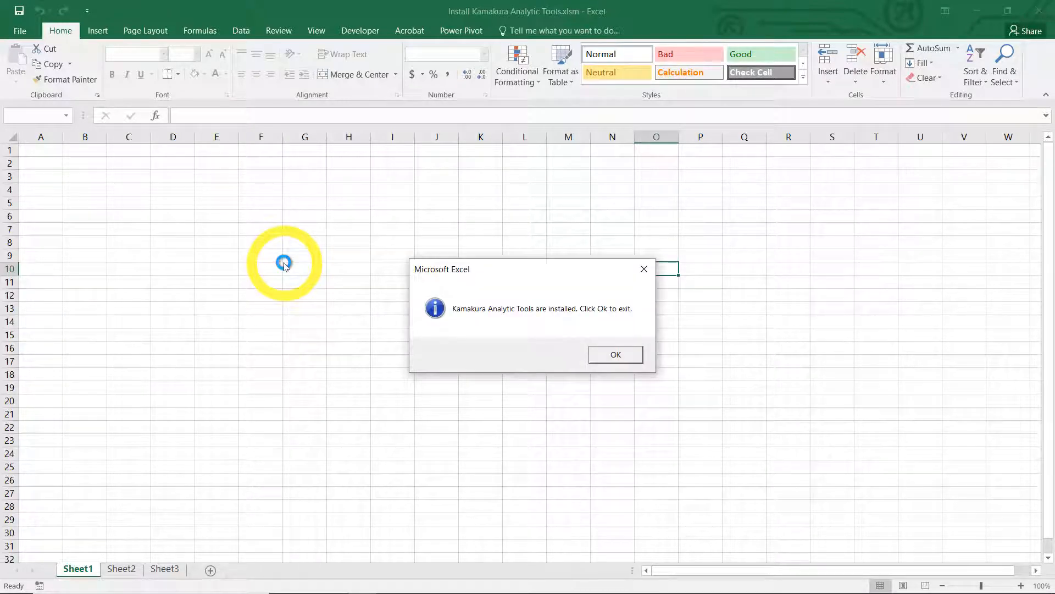
{"action": "left_click", "coordinate": [614, 355]}
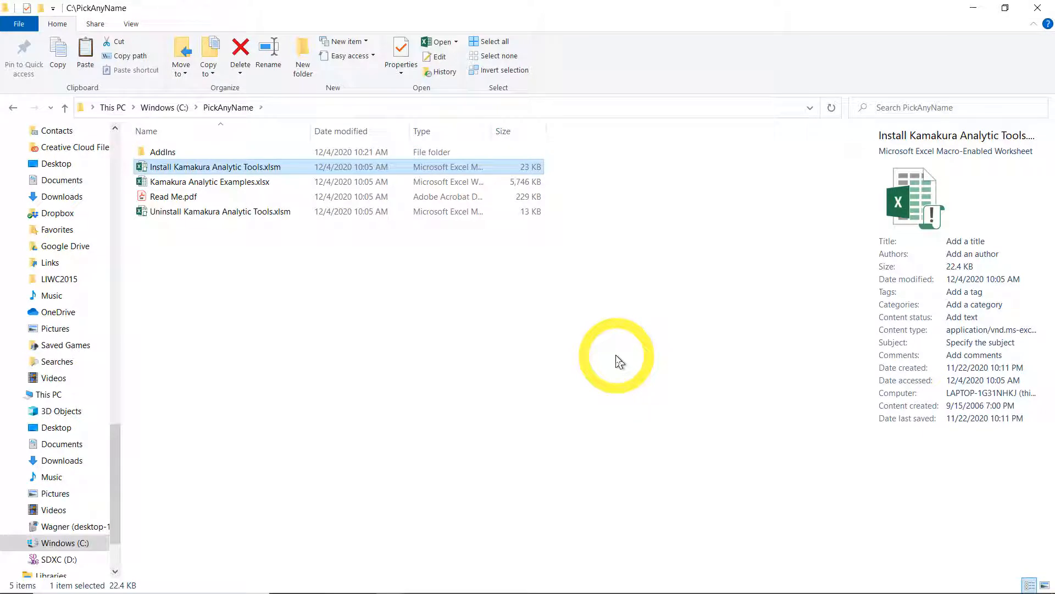
Step: Open C:\PickAnyName\AddIns and scroll to Kamakura Analytic Tools 2010.xlam
{"action": "scroll", "scroll_direction": "down", "scroll_amount": 3}
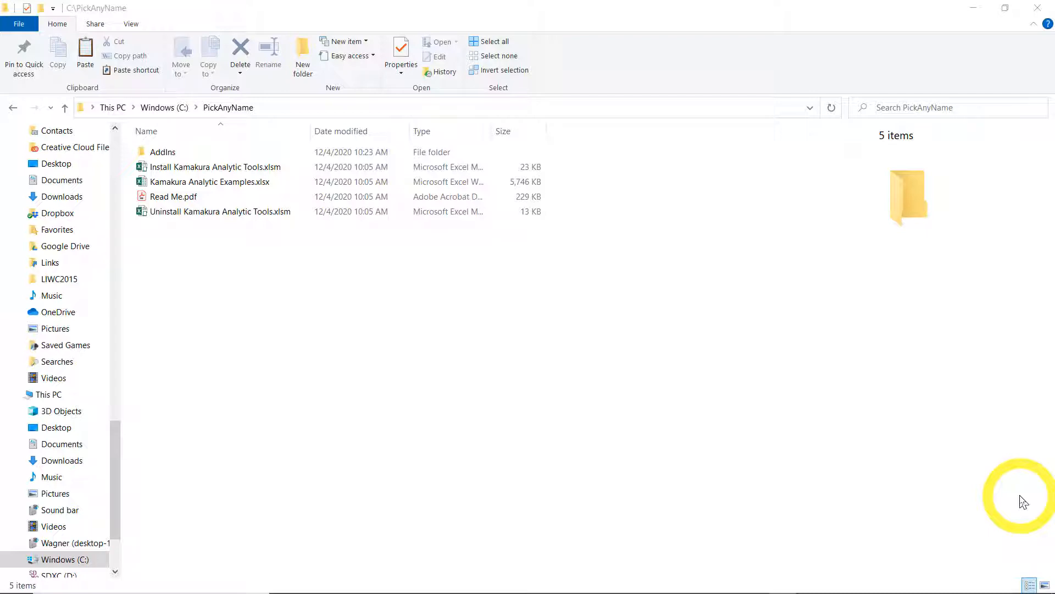
{"action": "mouse_move", "coordinate": [774, 363]}
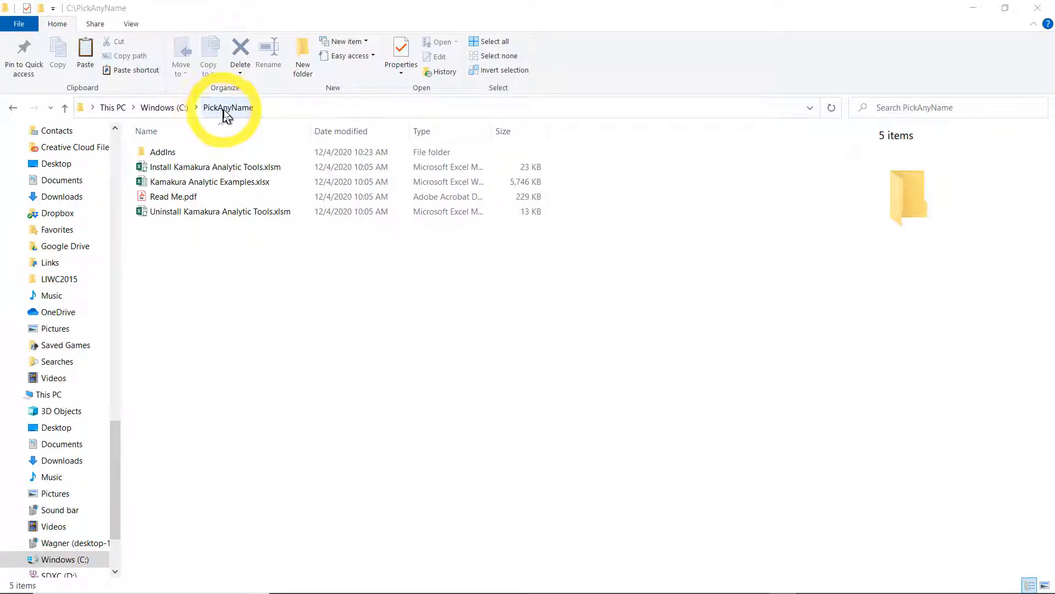
{"action": "left_click", "coordinate": [162, 151]}
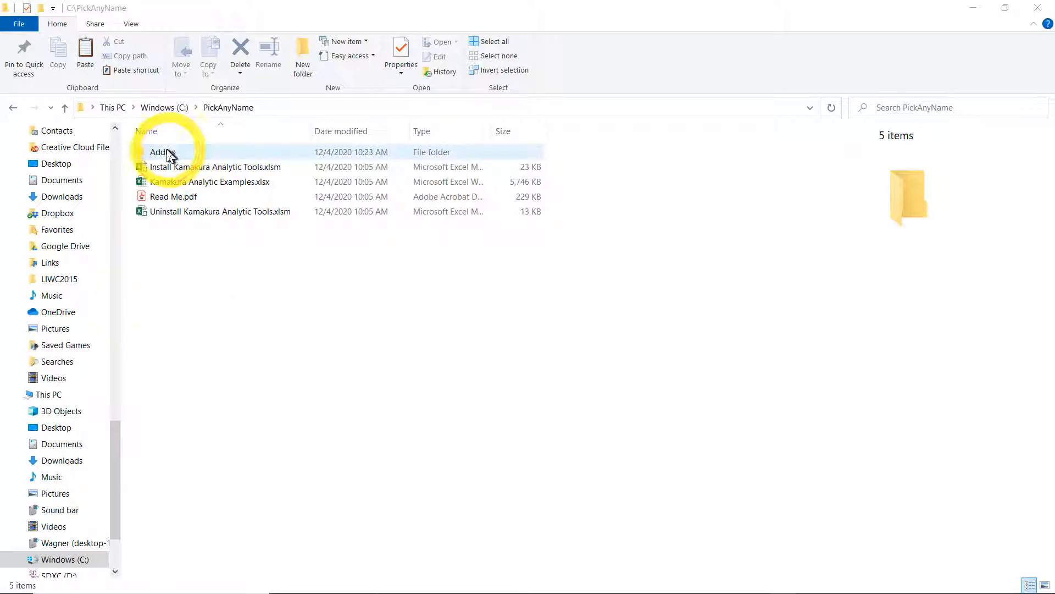
{"action": "double_click", "coordinate": [162, 152]}
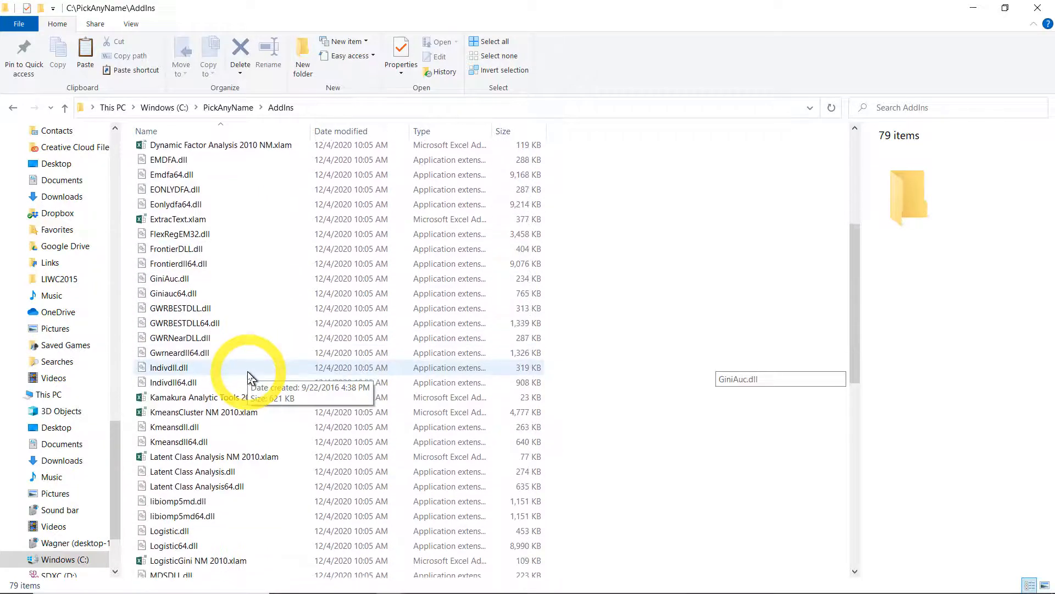
{"action": "scroll", "scroll_direction": "down", "scroll_amount": 3}
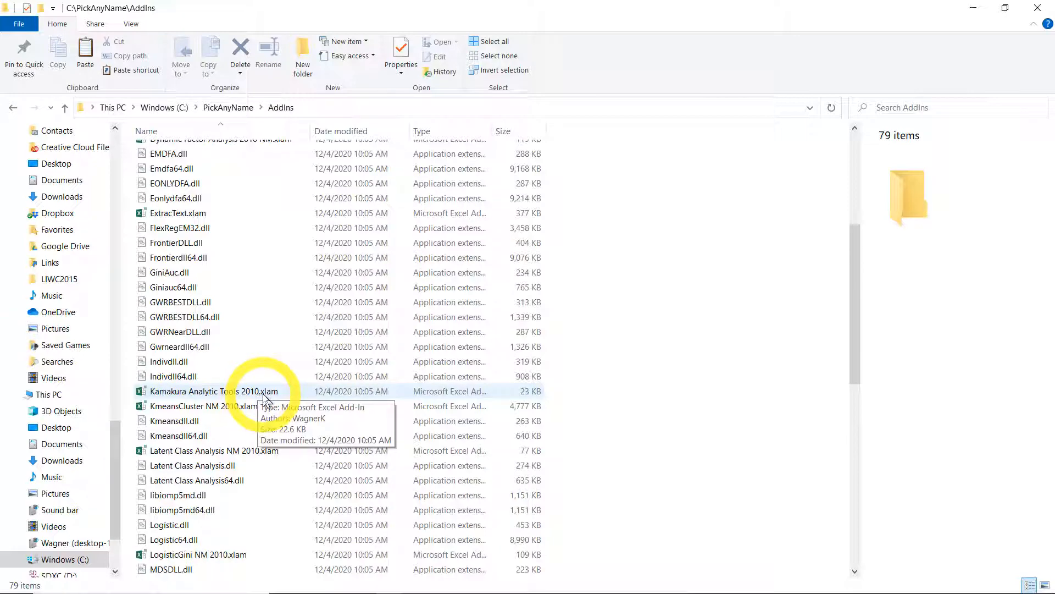
Step: Unblock Kamakura Analytic Tools 2010.xlam in its Properties and apply the change
{"action": "right_click", "coordinate": [213, 390]}
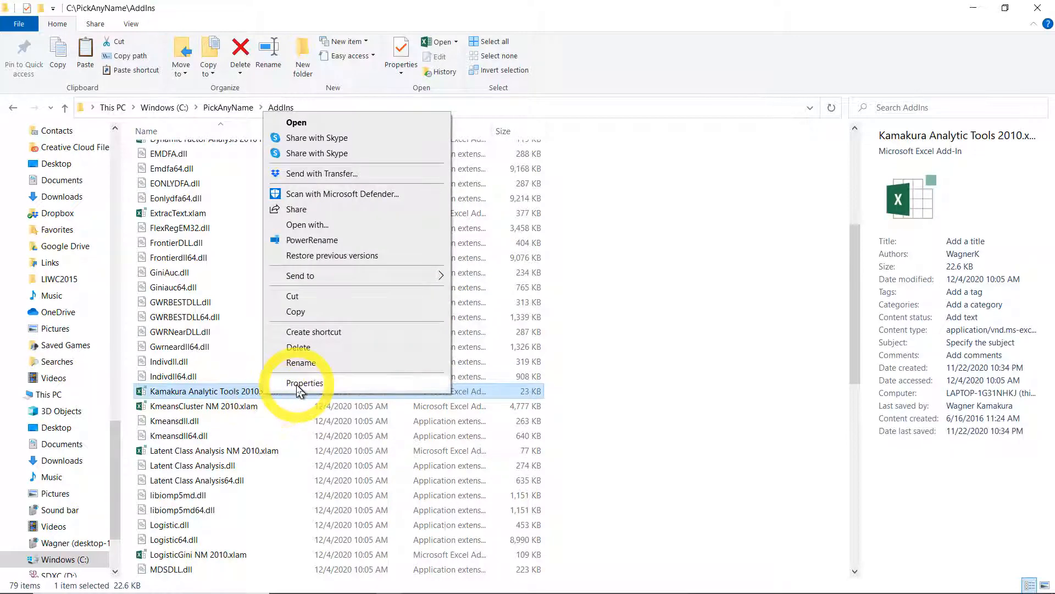
{"action": "left_click", "coordinate": [304, 382]}
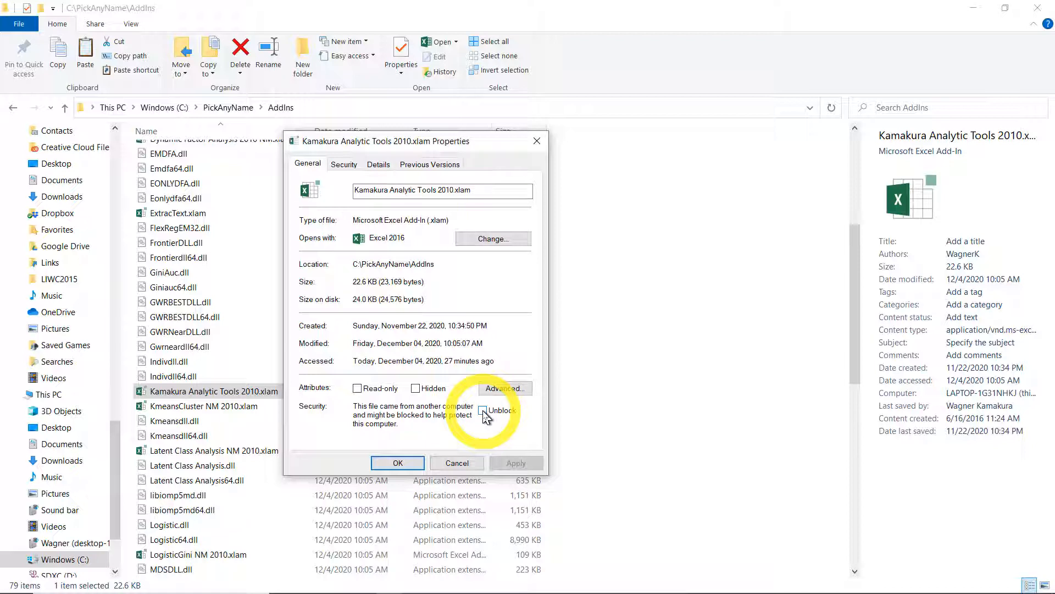
{"action": "left_click", "coordinate": [483, 410]}
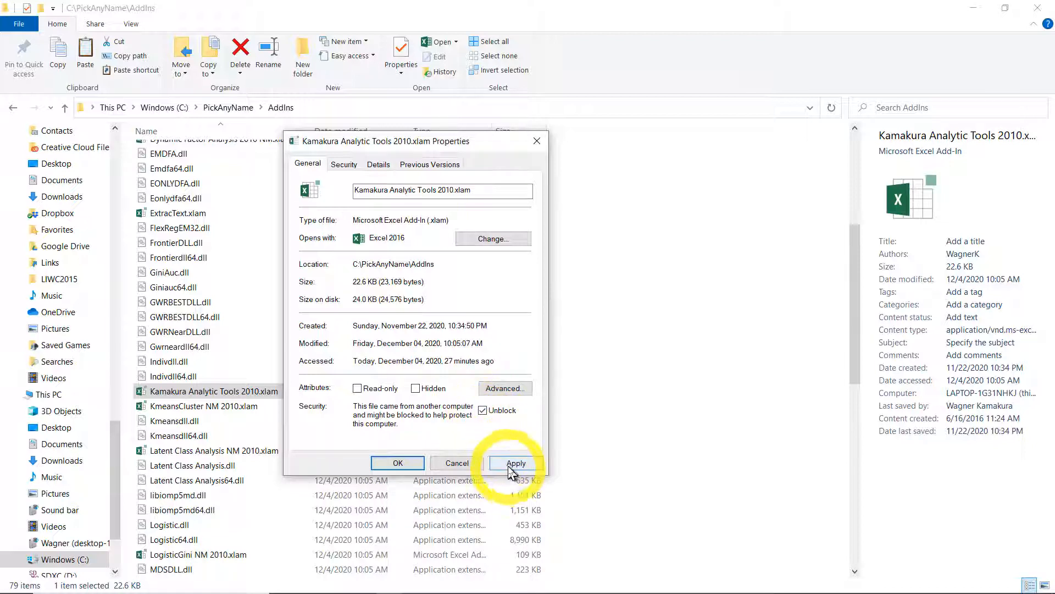
{"action": "left_click", "coordinate": [516, 462]}
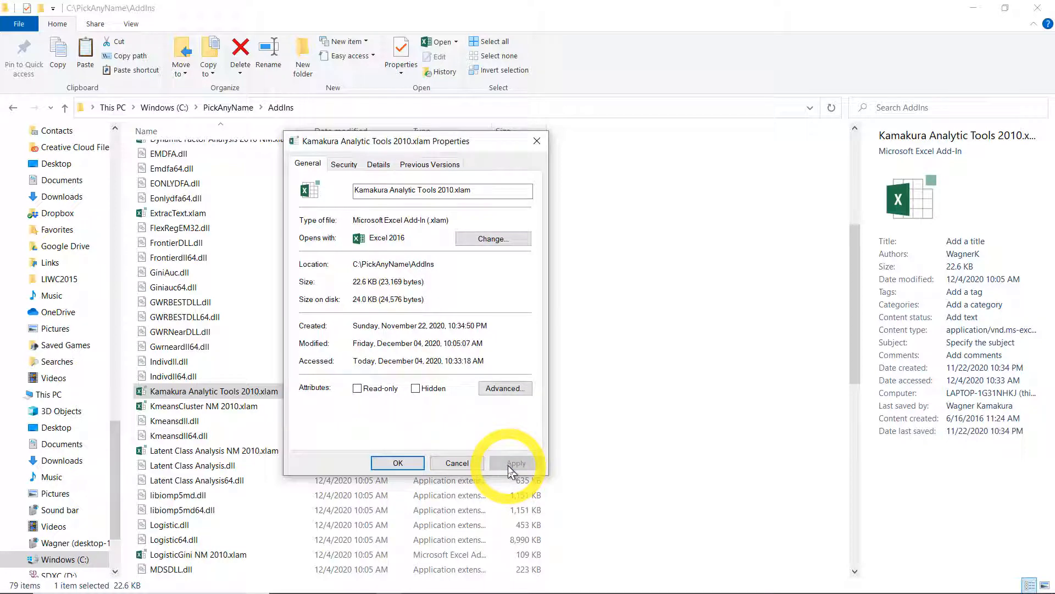
{"action": "left_click", "coordinate": [456, 463]}
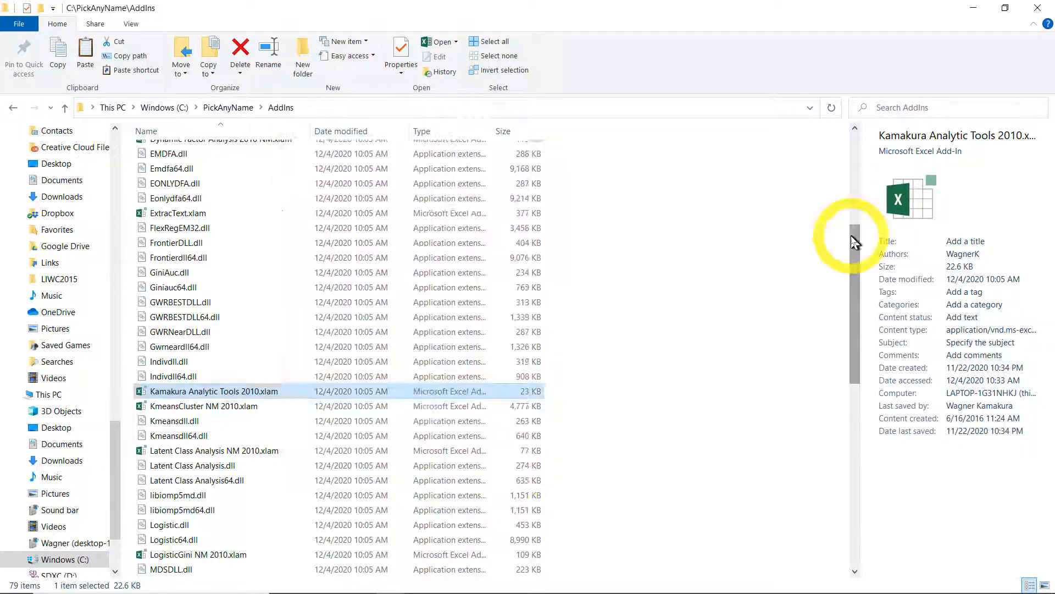
Step: Recheck the .xlam file's Properties in AddIns to confirm the security warning is gone
{"action": "left_click", "coordinate": [227, 108]}
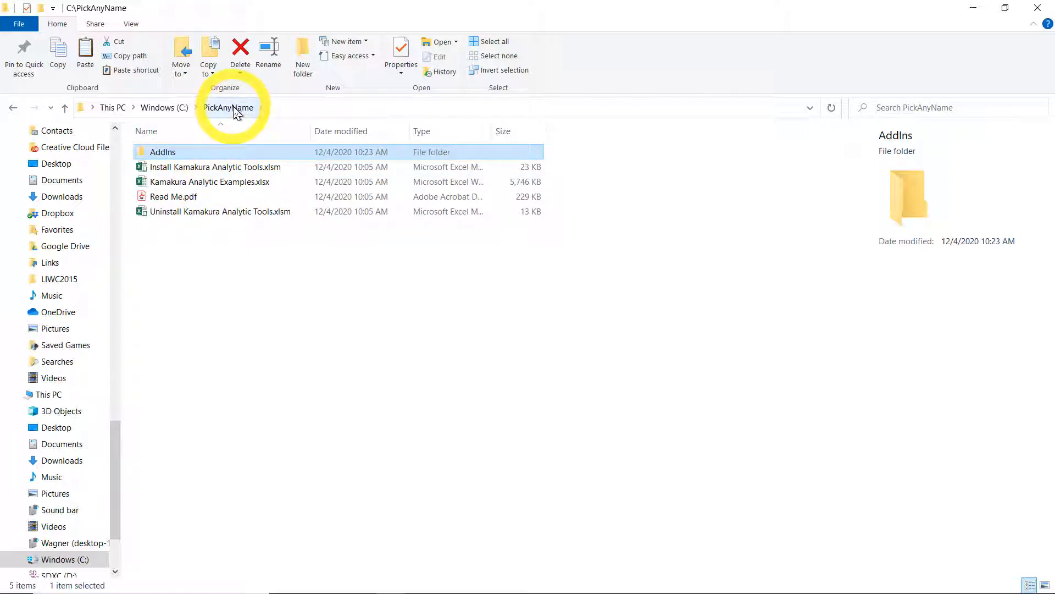
{"action": "double_click", "coordinate": [162, 152]}
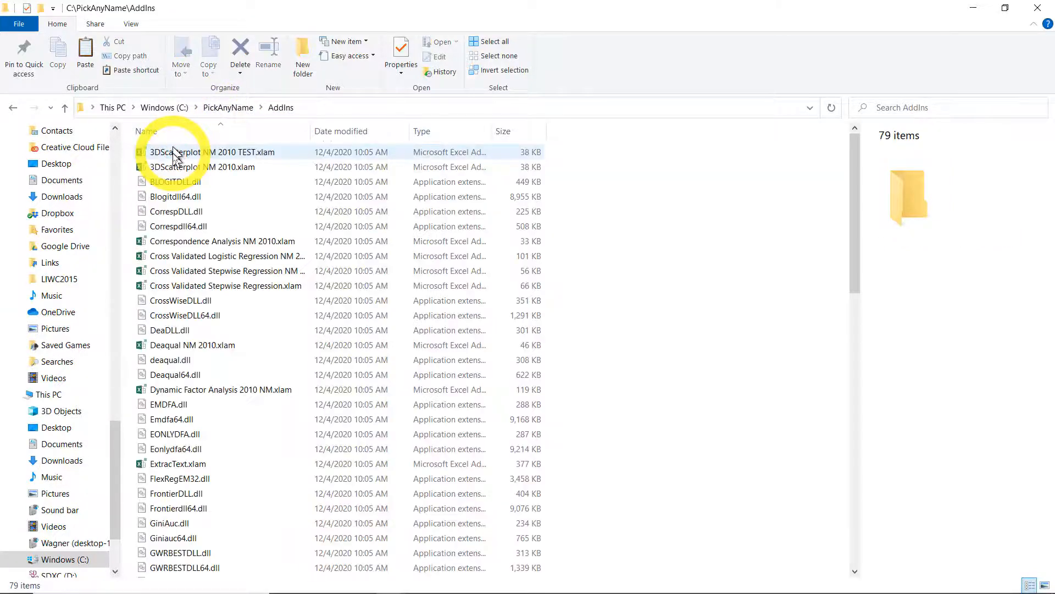
{"action": "scroll", "scroll_direction": "down", "scroll_amount": 3}
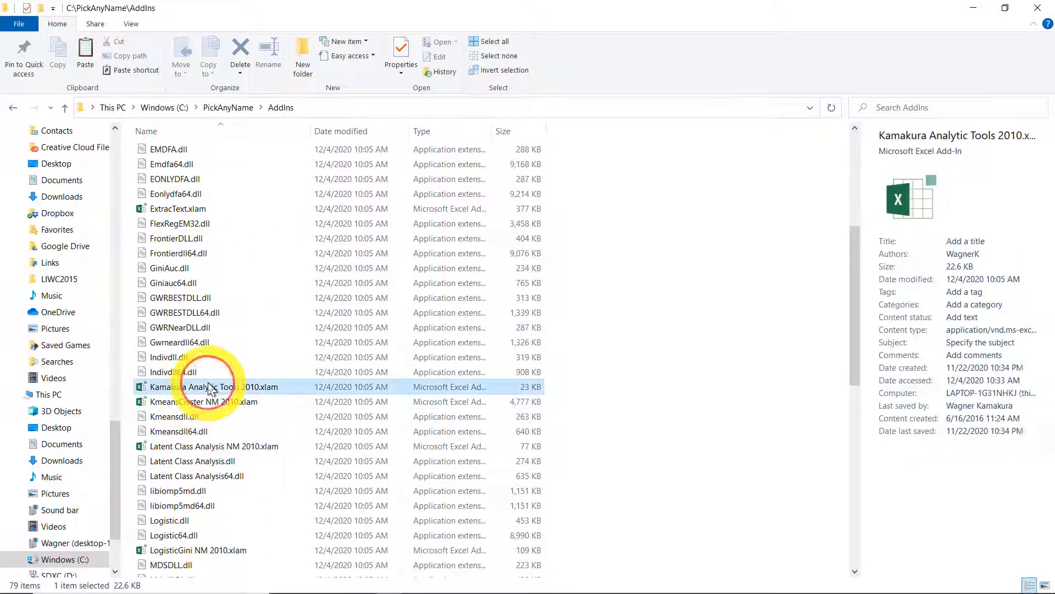
{"action": "right_click", "coordinate": [212, 387]}
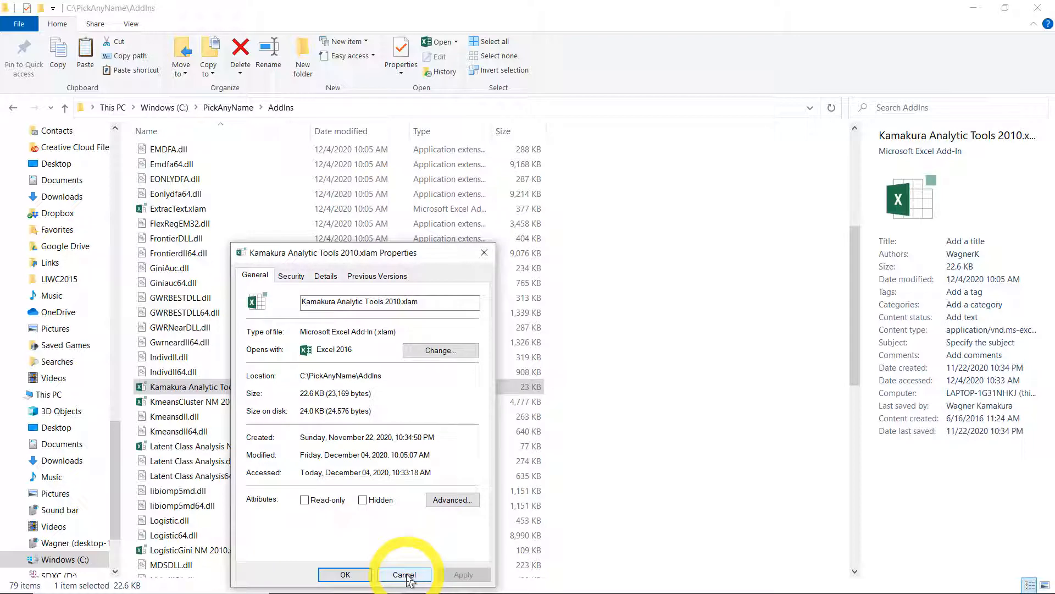
{"action": "left_click", "coordinate": [404, 574]}
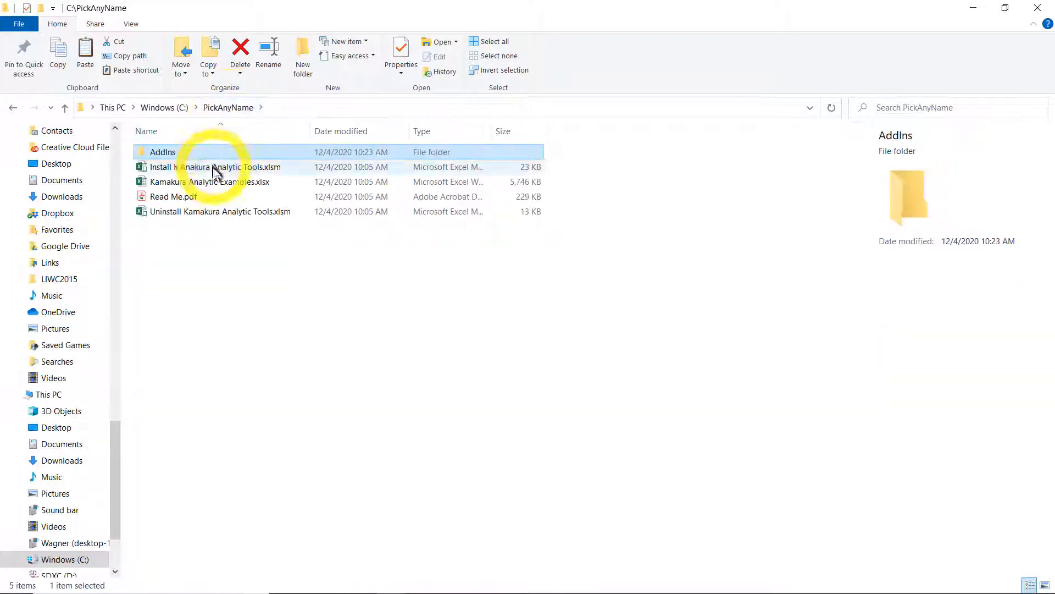
Step: Open Kamakura Analytic Examples.xlsx and move from README 1st to the Scatterplot with Labels sheet
{"action": "double_click", "coordinate": [210, 182]}
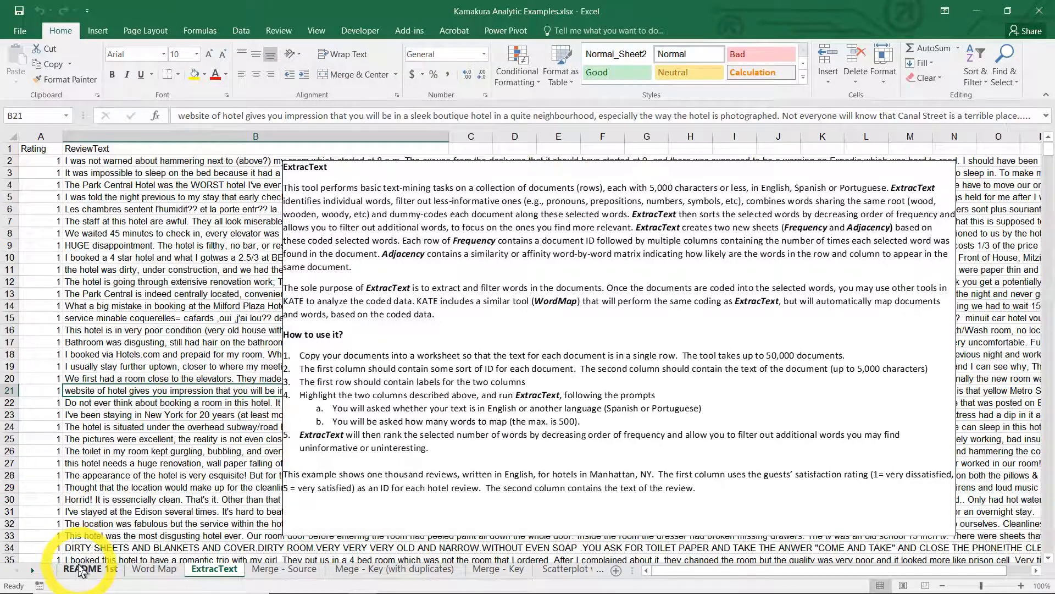
{"action": "left_click", "coordinate": [83, 569]}
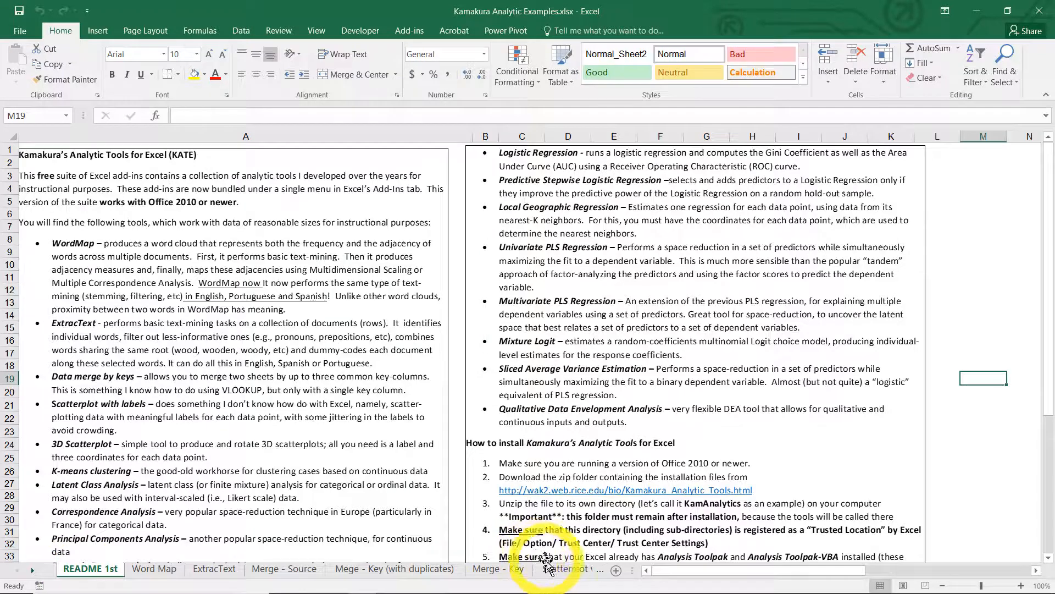
{"action": "left_click", "coordinate": [521, 569]}
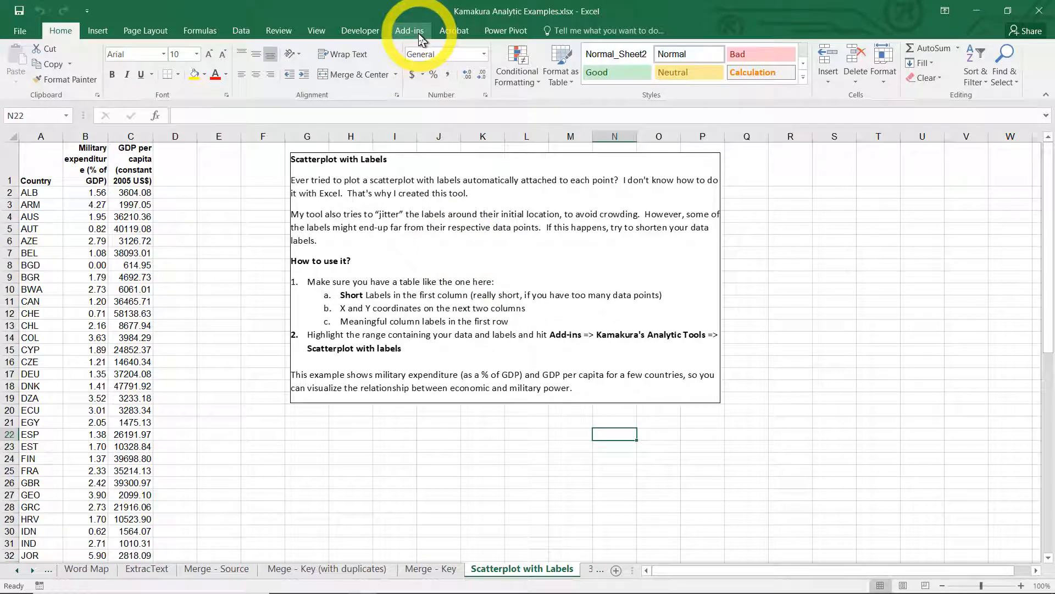
Step: Run Scatterplot with Labels on range $A$1:$C$66, choosing Yes to jitter labels
{"action": "left_click", "coordinate": [409, 30]}
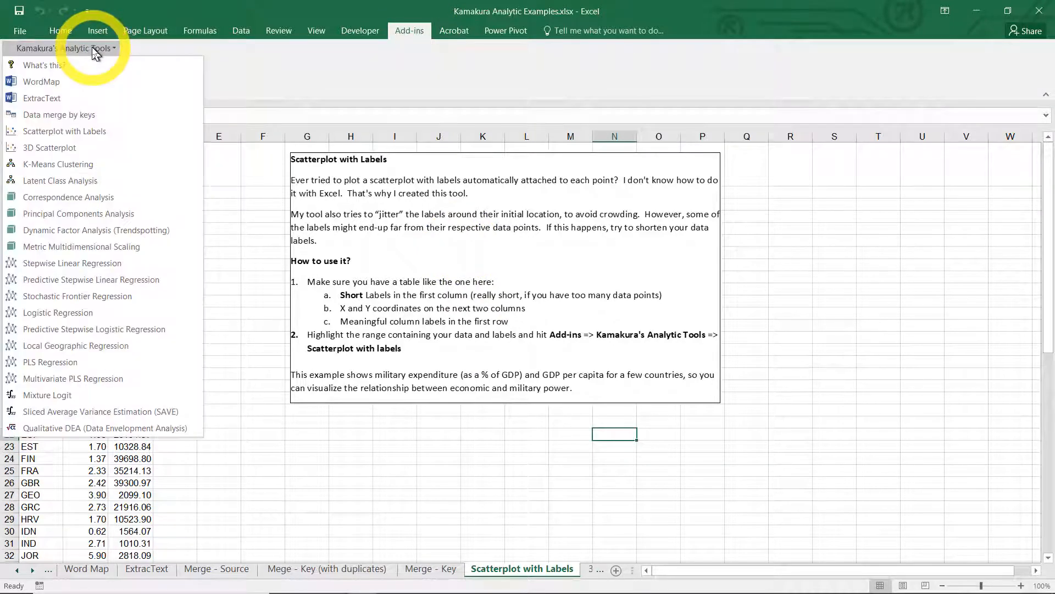
{"action": "mouse_move", "coordinate": [73, 378]}
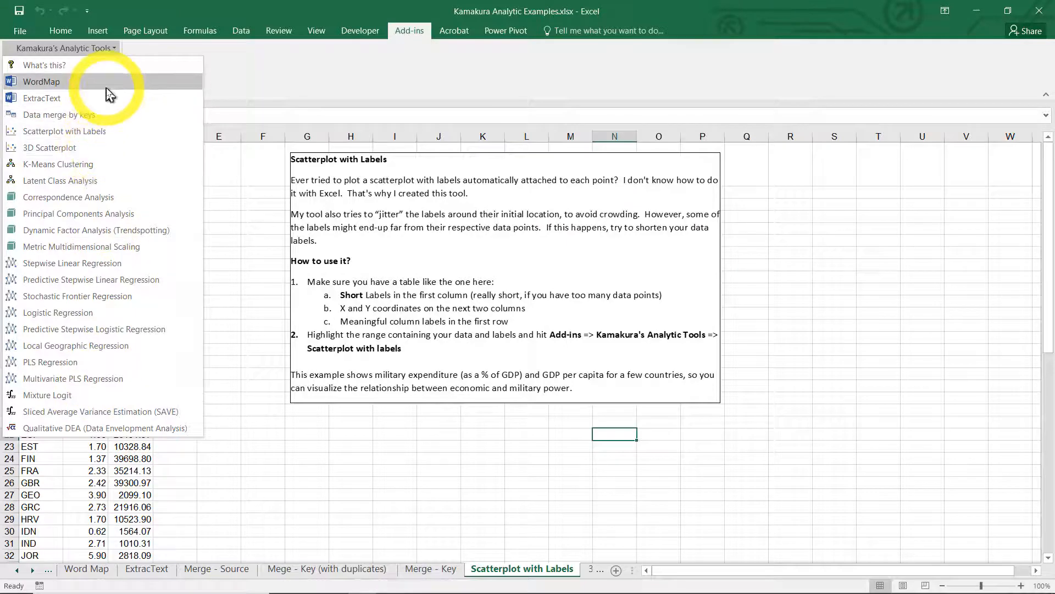
{"action": "mouse_move", "coordinate": [65, 131]}
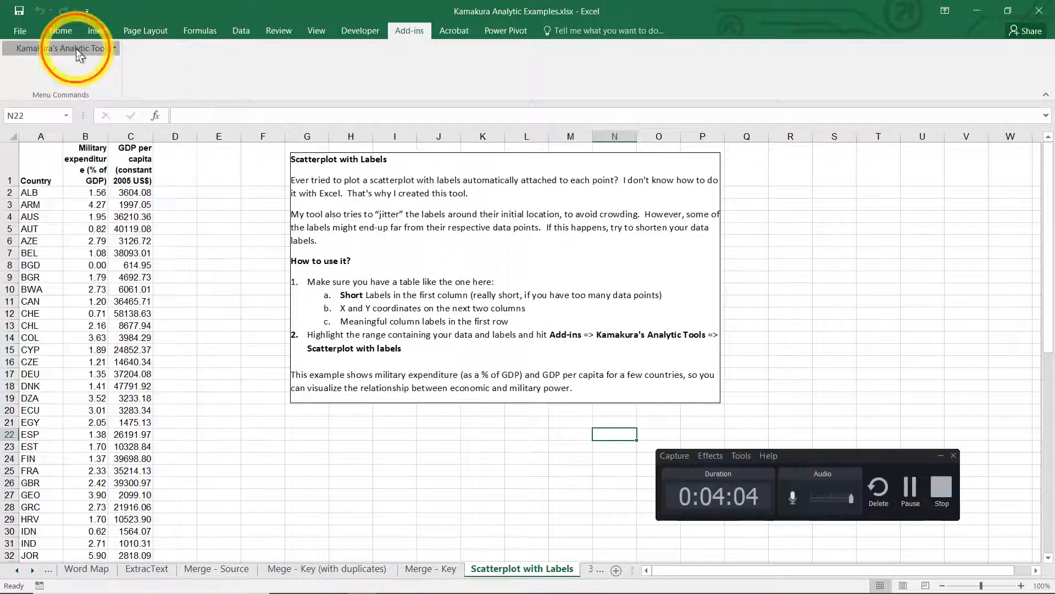
{"action": "left_click", "coordinate": [61, 47]}
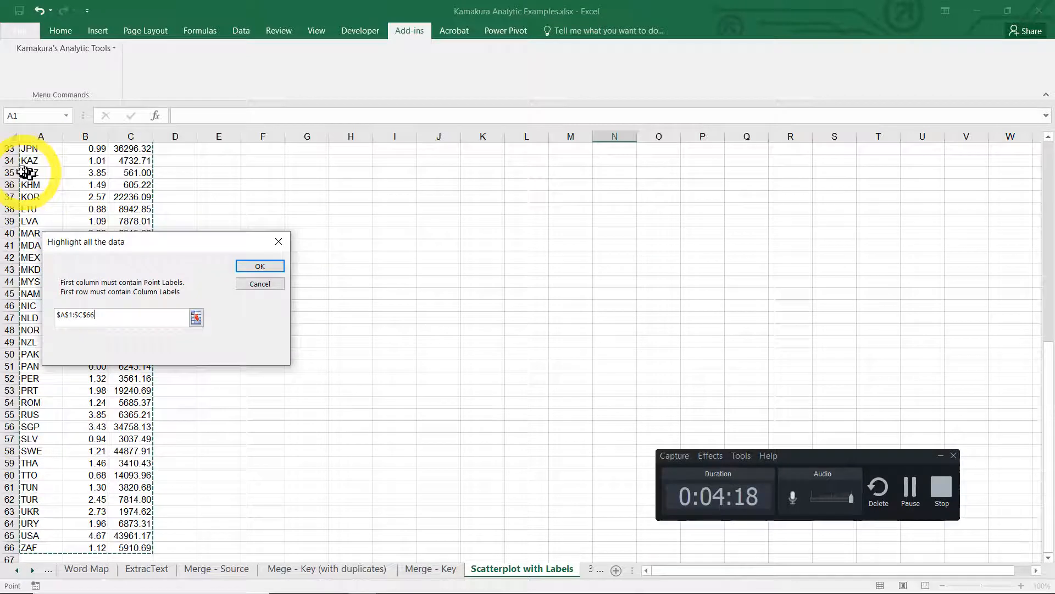
{"action": "left_click", "coordinate": [260, 265]}
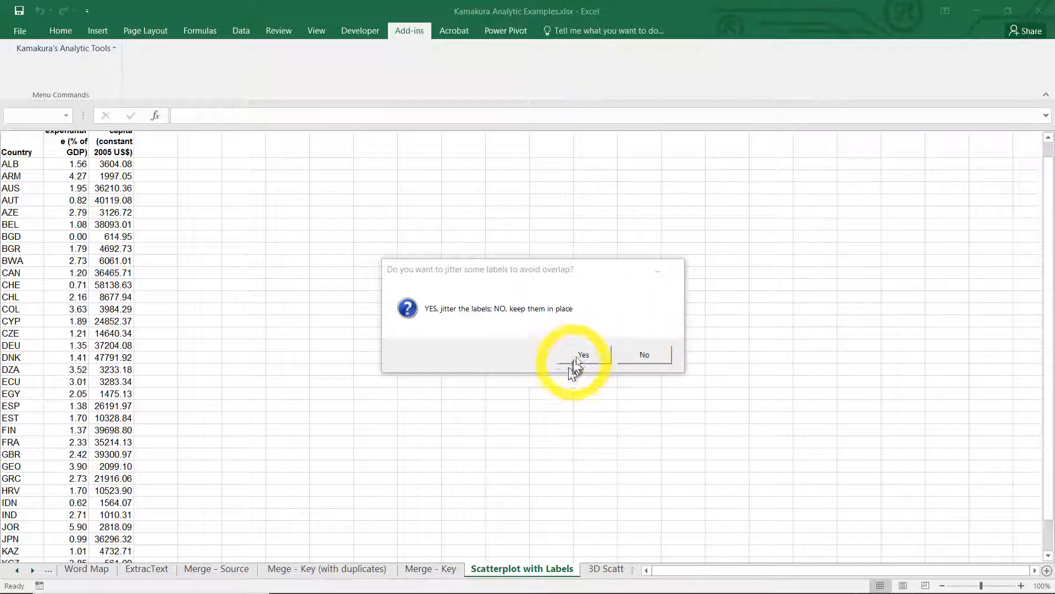
{"action": "left_click", "coordinate": [583, 354]}
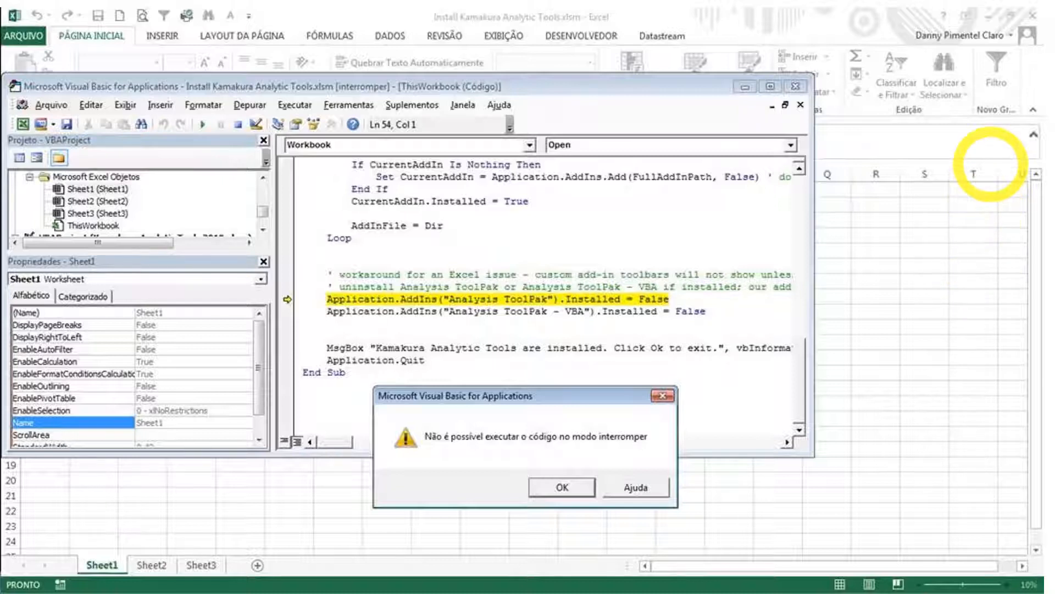
{"action": "mouse_move", "coordinate": [978, 64]}
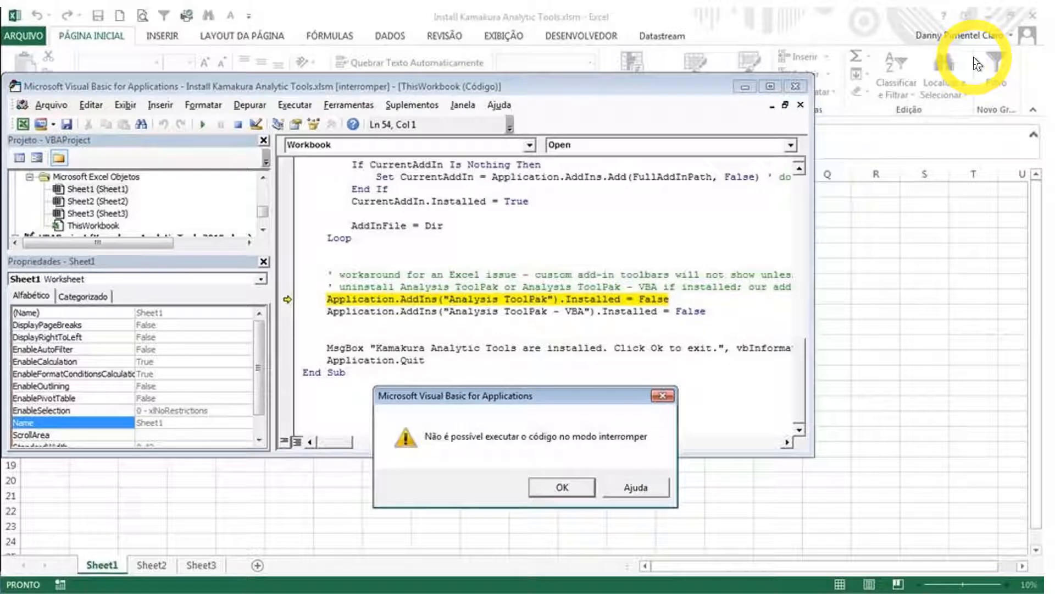
{"action": "mouse_move", "coordinate": [585, 49]}
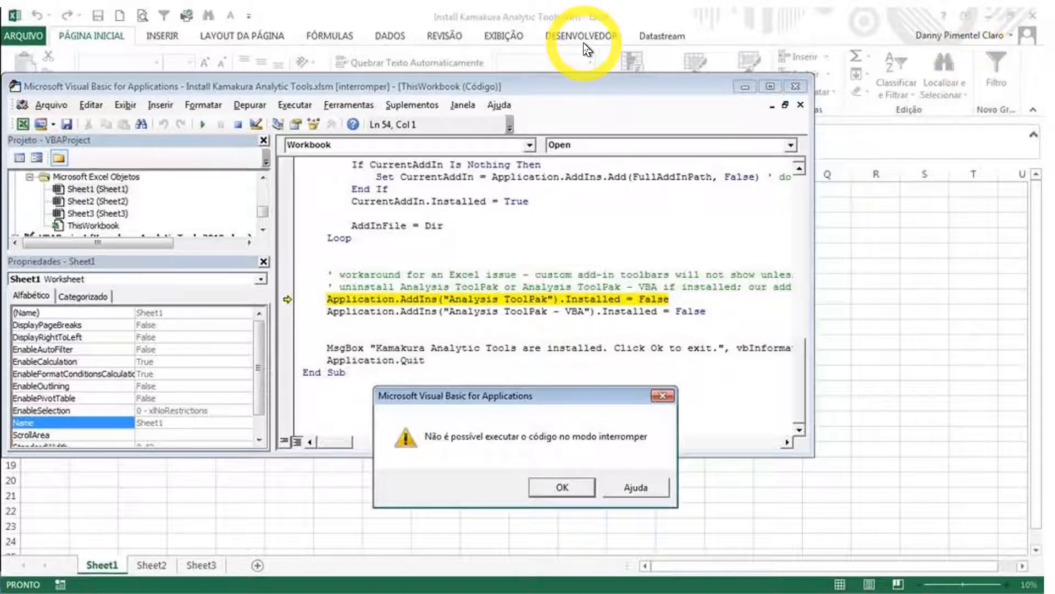
{"action": "mouse_move", "coordinate": [580, 48]}
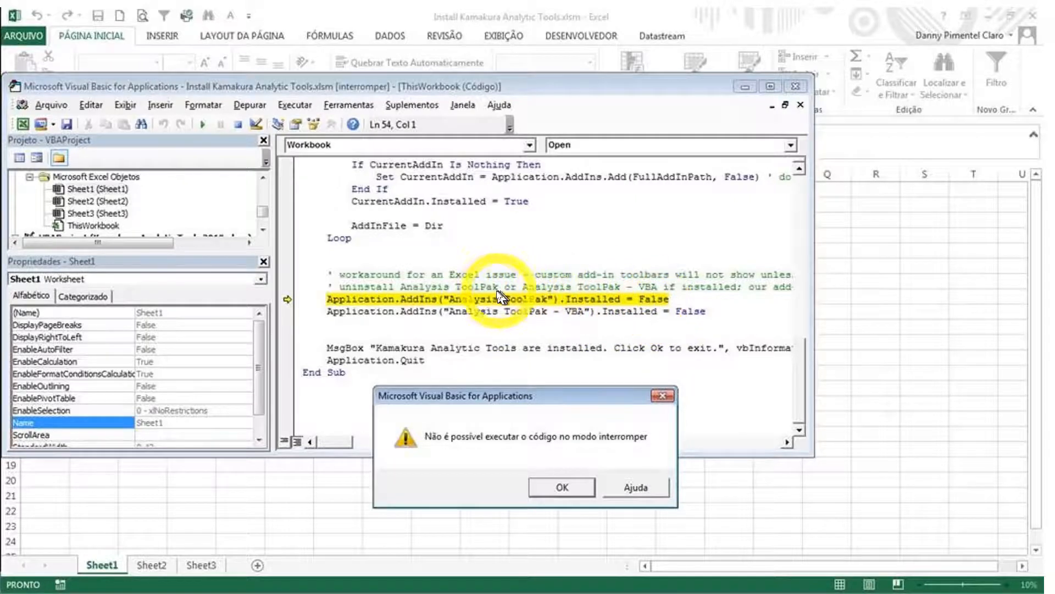
{"action": "mouse_move", "coordinate": [556, 307]}
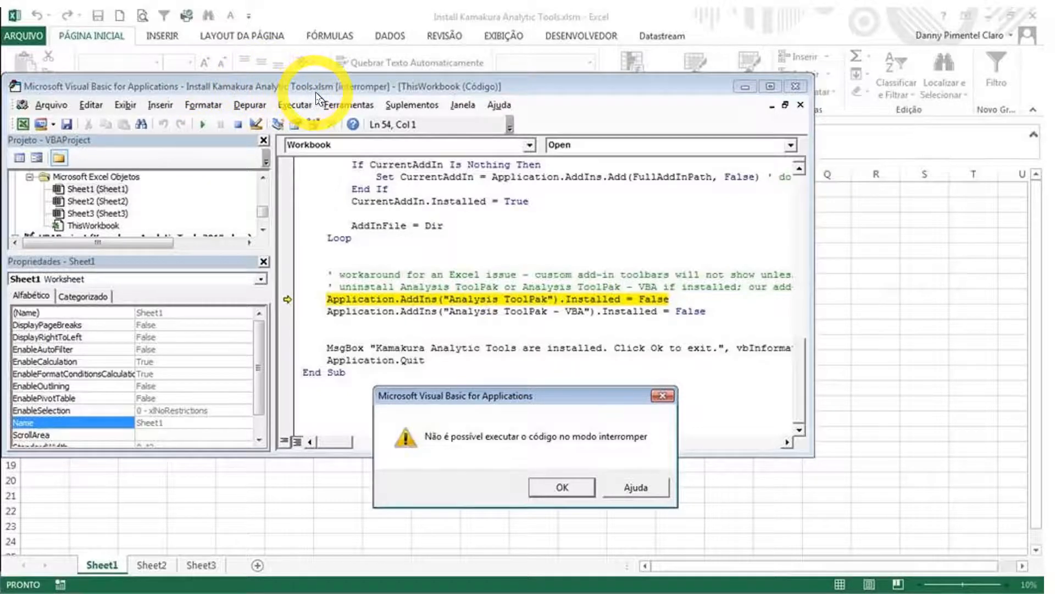
{"action": "mouse_move", "coordinate": [336, 138]}
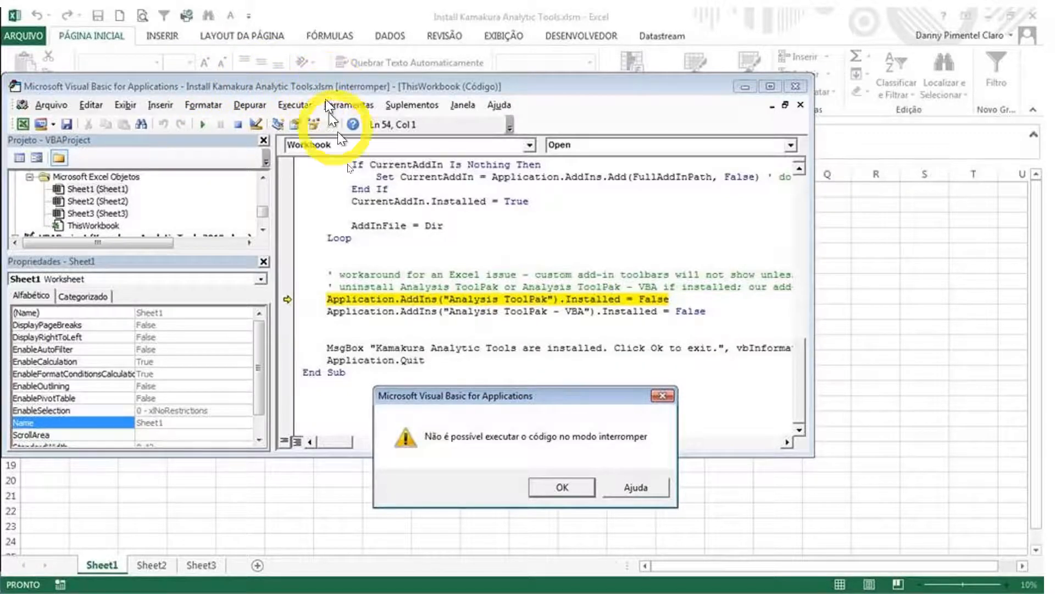